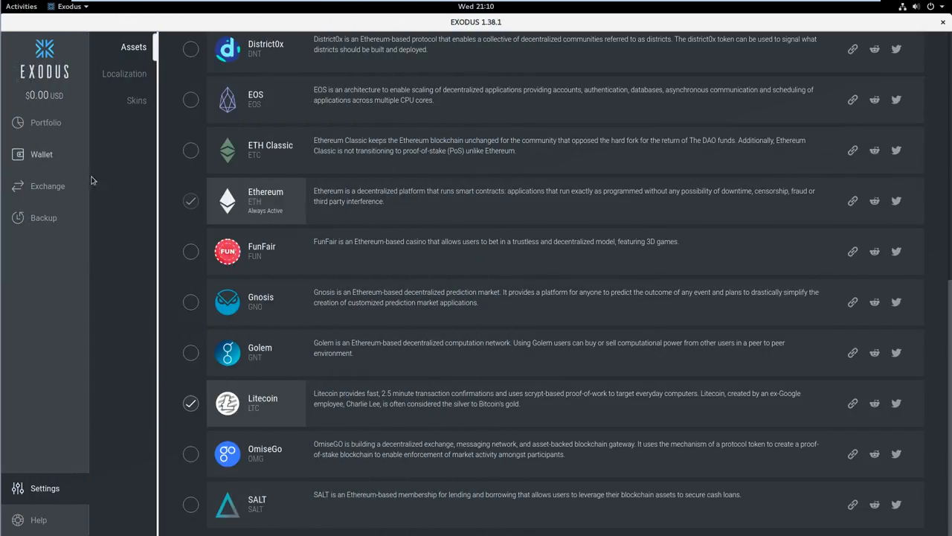
pyautogui.moveTo(853, 201)
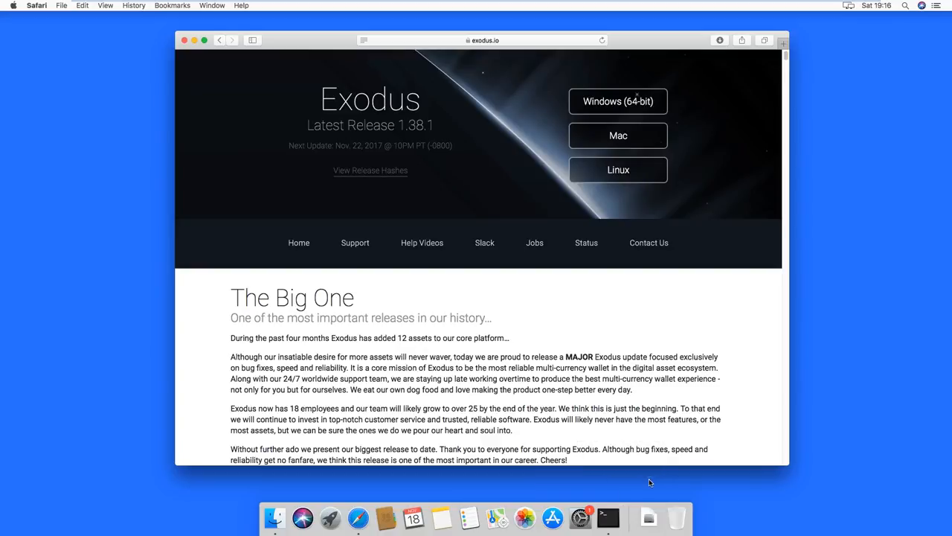
# - Download Exodus 1.38.1 for Mac and drag it into the Applications folder
pyautogui.click(618, 134)
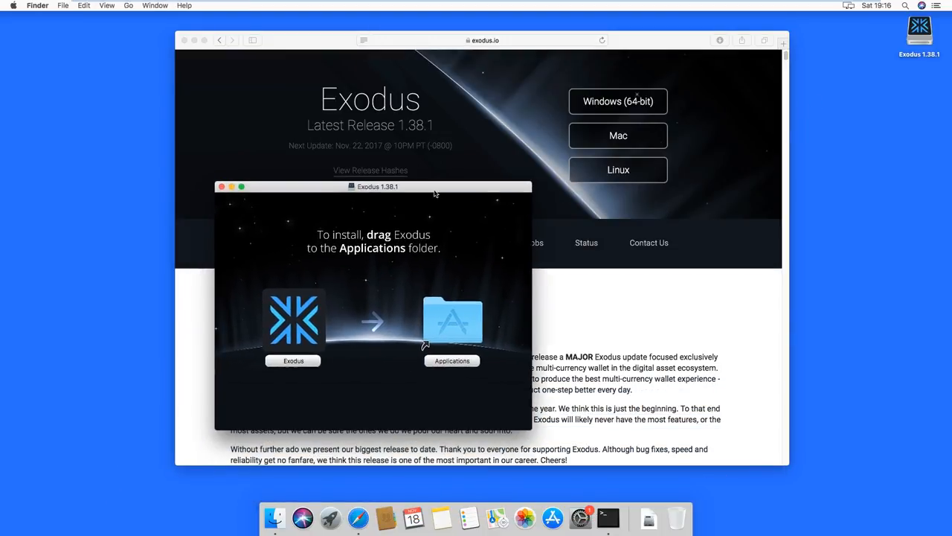
pyautogui.moveTo(294, 320); pyautogui.dragTo(551, 290)
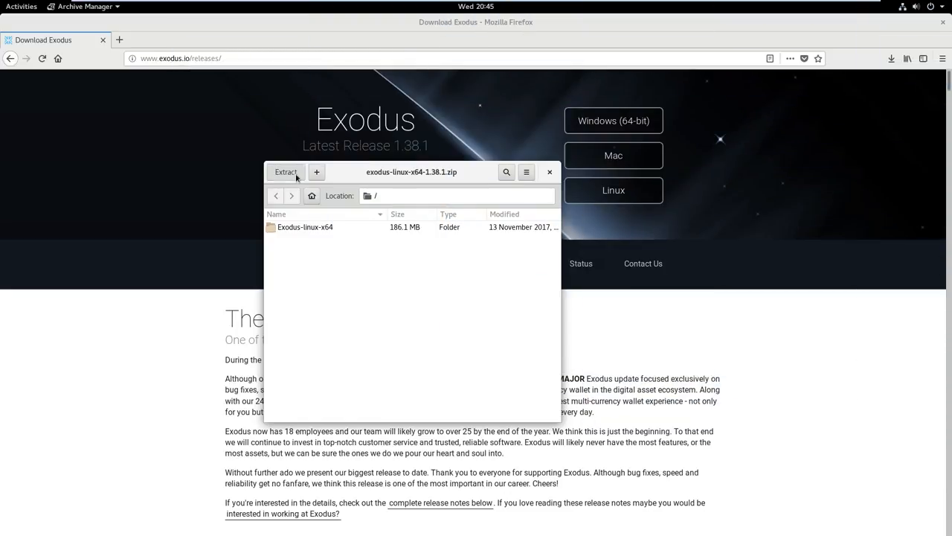
# - Extract exodus-linux-x64-1.38.1.zip into Downloads and show the extracted files
pyautogui.click(285, 172)
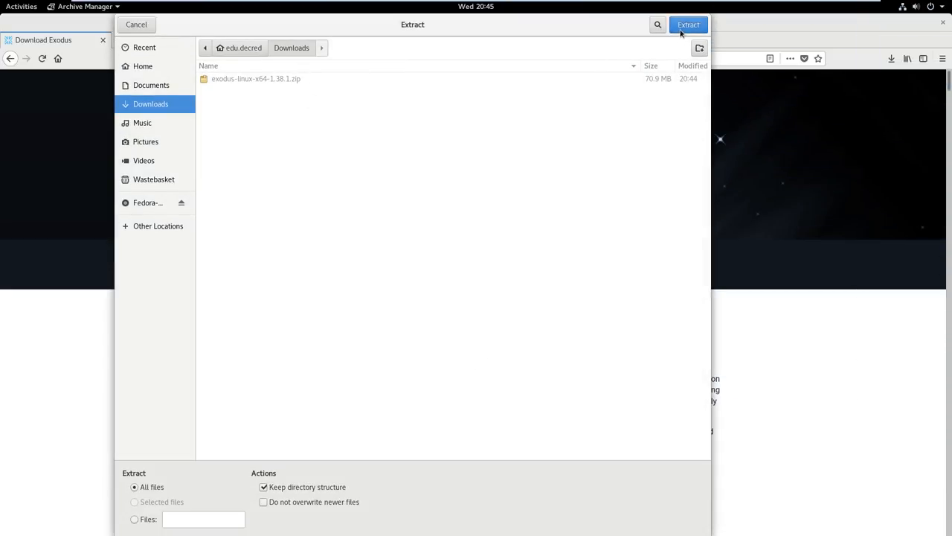
pyautogui.click(687, 24)
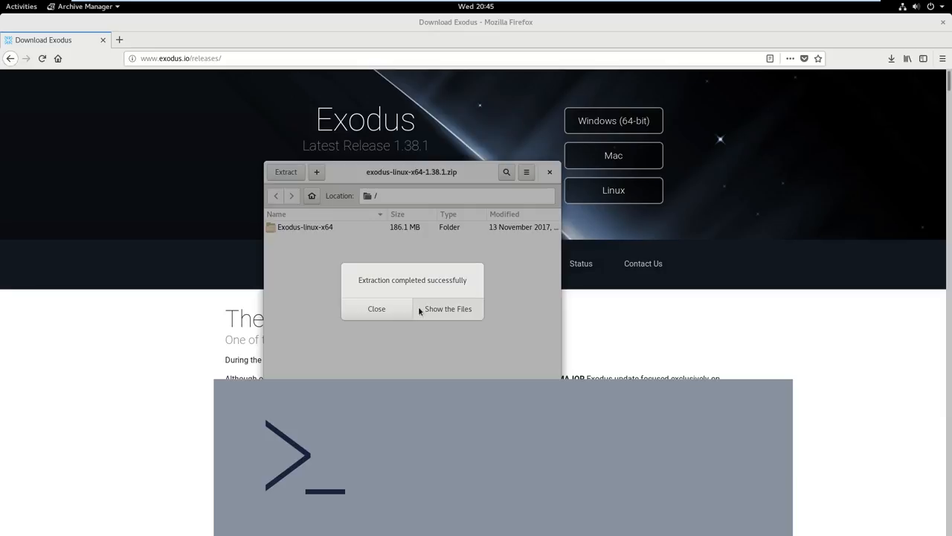
pyautogui.click(448, 308)
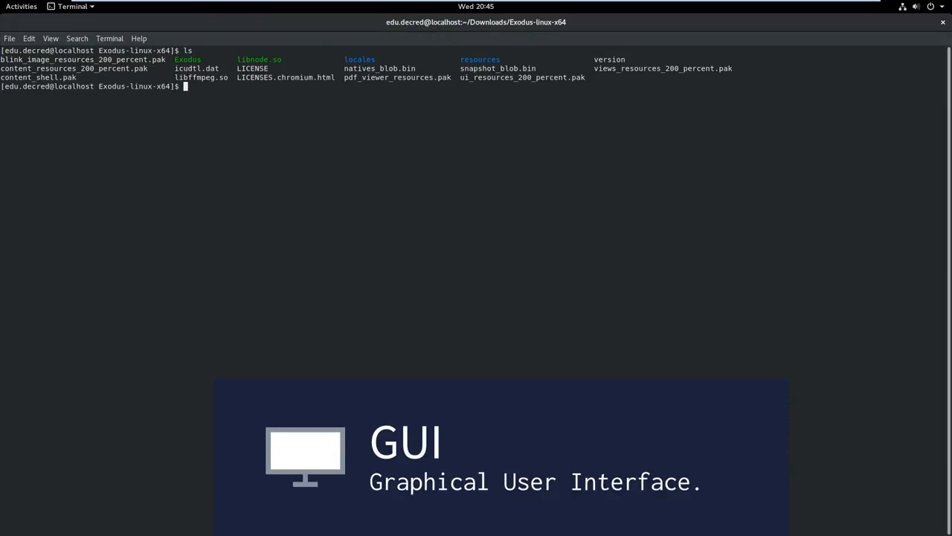
# - Launch ./Exodus after installing the missing libXScrnSaver-devel packages, reaching the Welcome screen
pyautogui.write('./Exod')
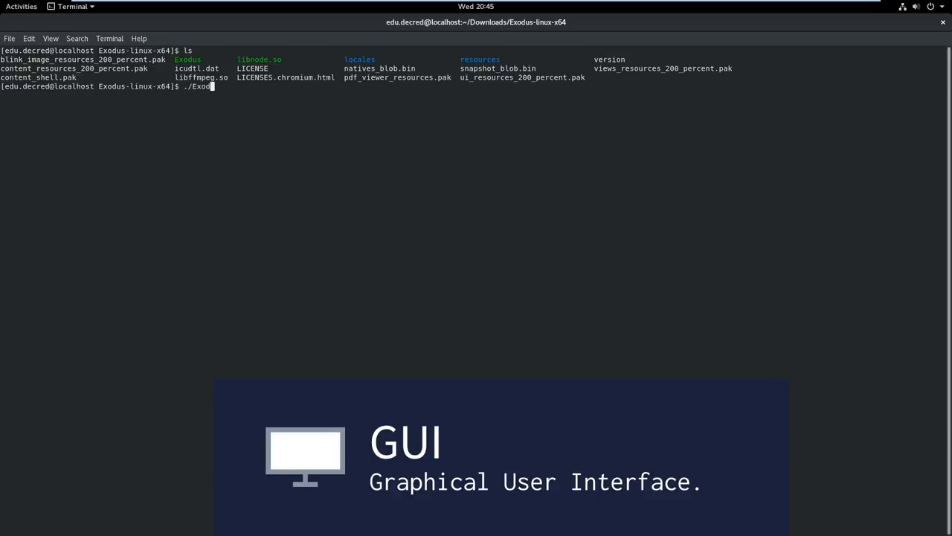
pyautogui.press('Return')
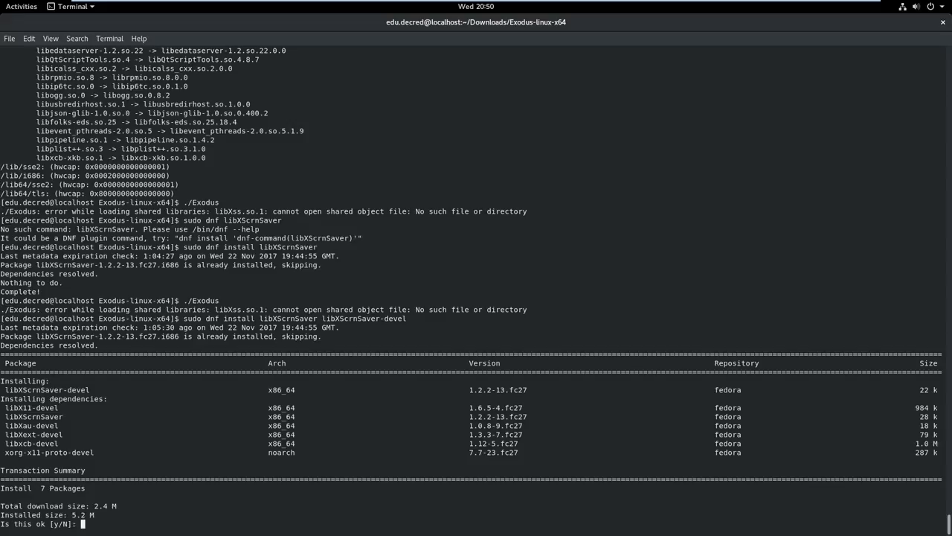
pyautogui.write('y')
pyautogui.write('./Exodus')
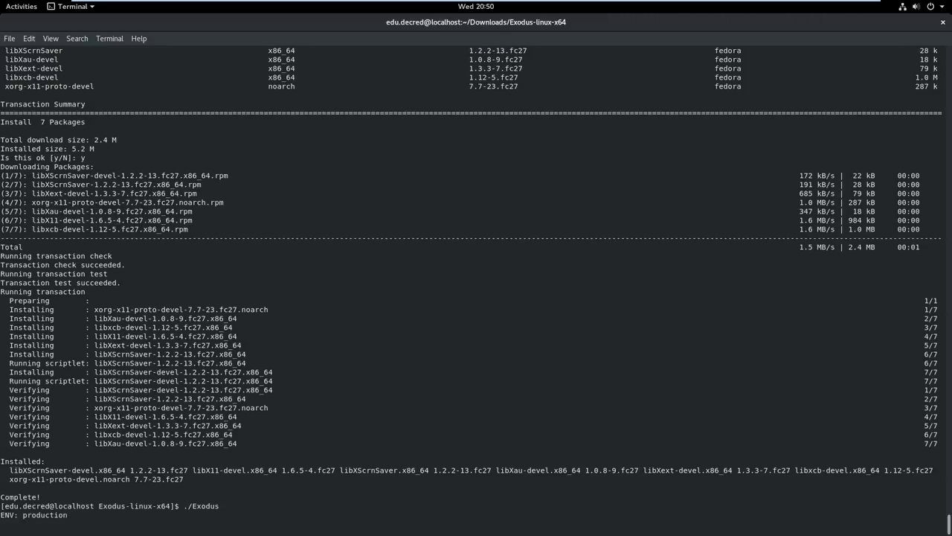
pyautogui.scroll(-3)
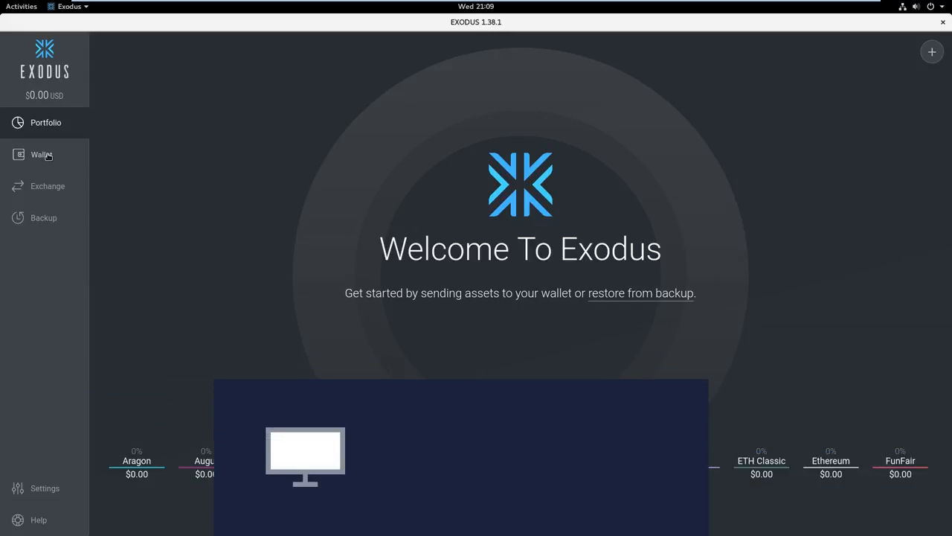
# - Browse the Aragon, Civic, then Decred wallets in the Wallet section
pyautogui.click(42, 154)
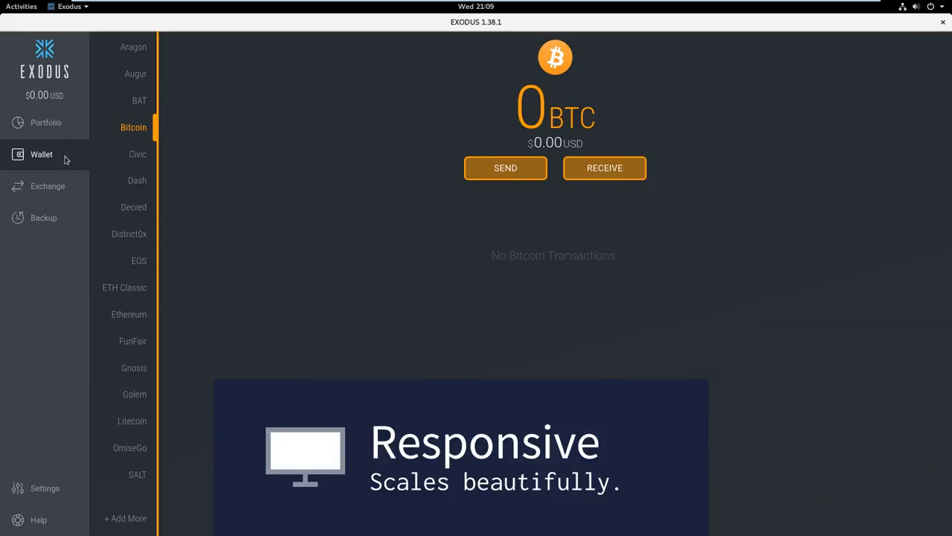
pyautogui.click(133, 47)
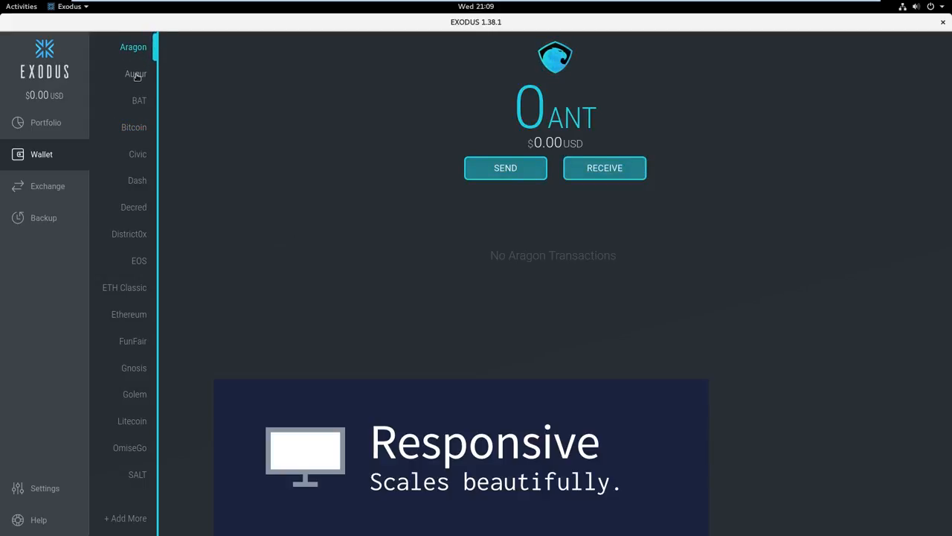
pyautogui.click(138, 154)
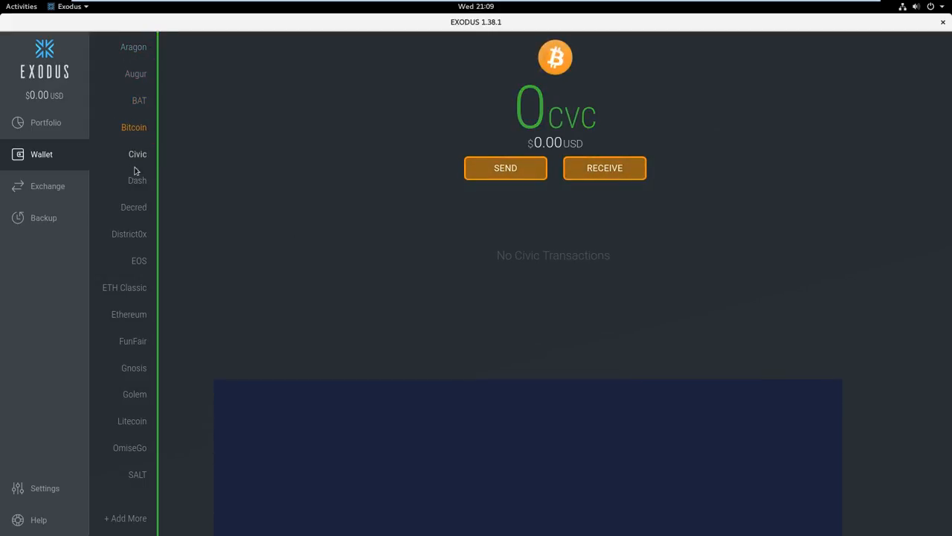
pyautogui.click(133, 207)
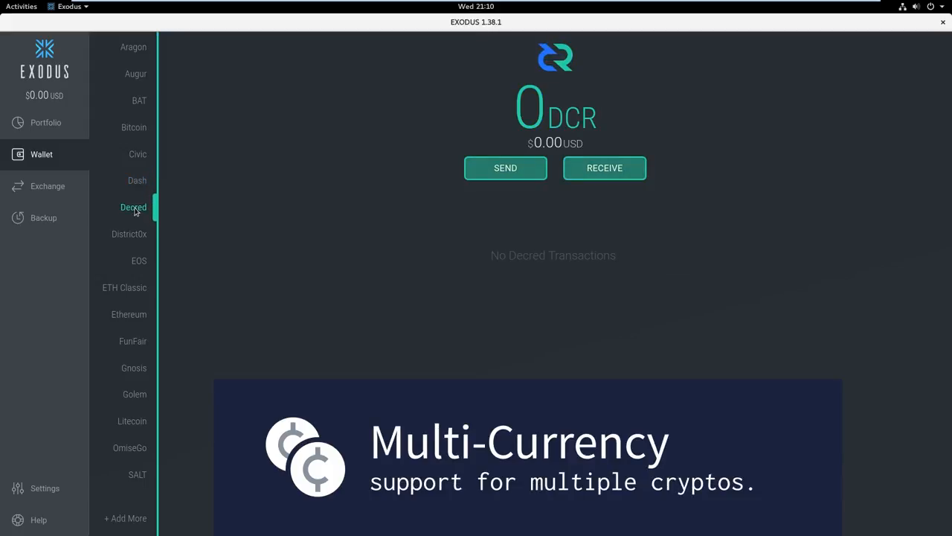
pyautogui.moveTo(136, 214)
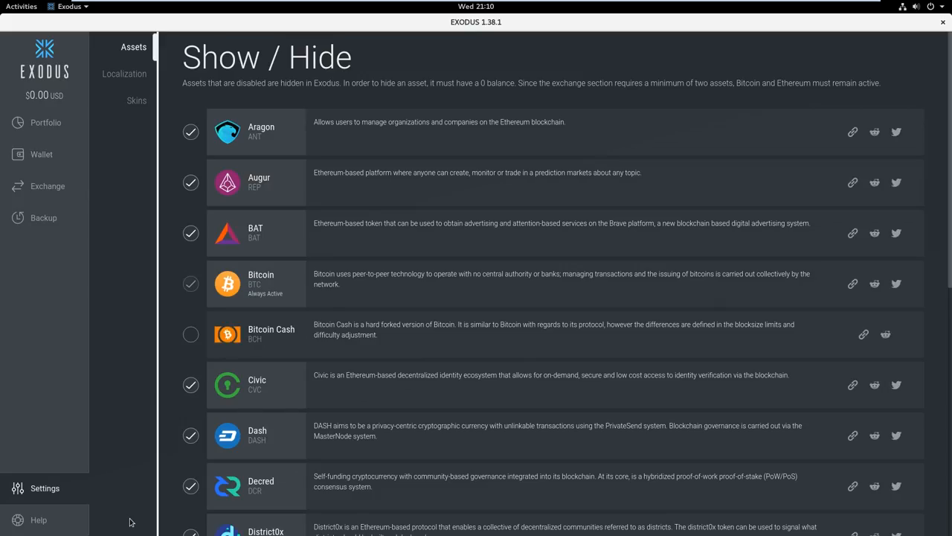
pyautogui.moveTo(142, 511)
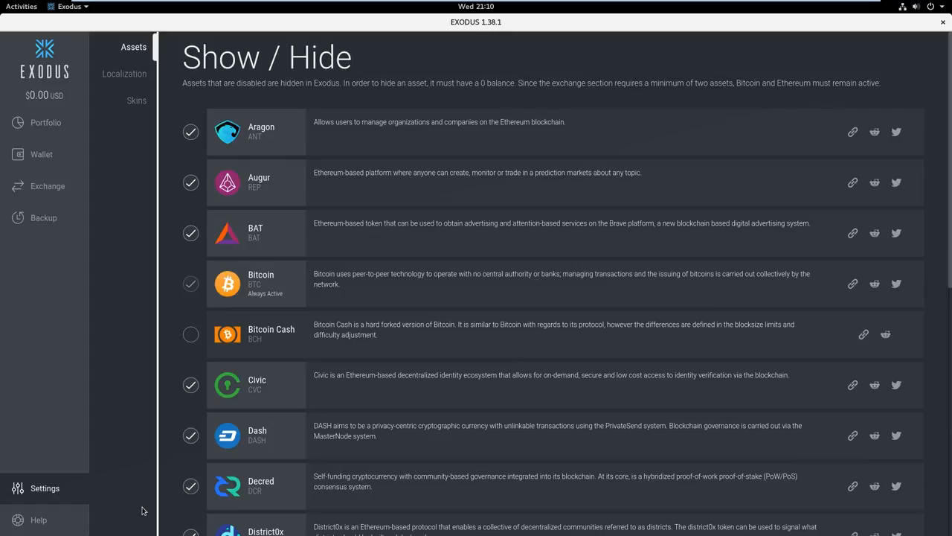
# - Visit the backup section, scroll the Assets settings list, and open Ethereum's Twitter page
pyautogui.click(43, 217)
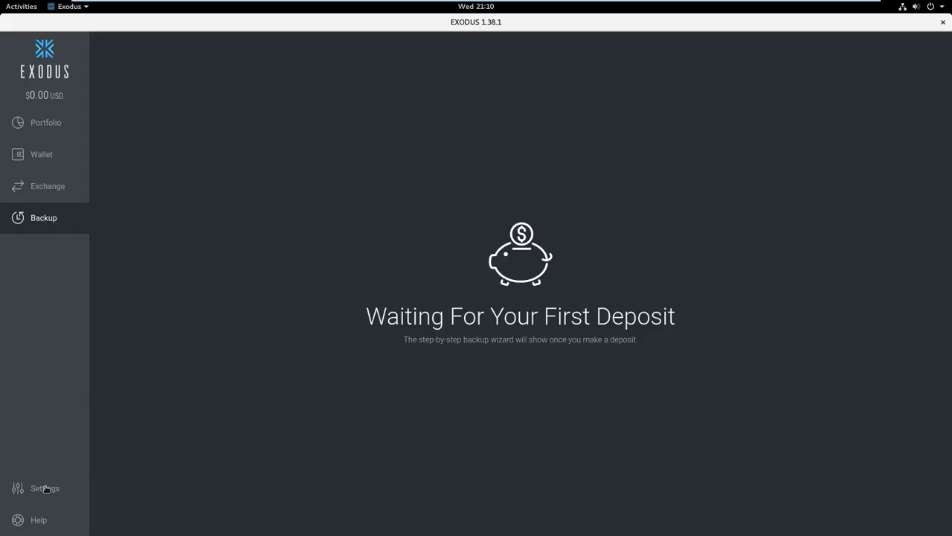
pyautogui.click(44, 488)
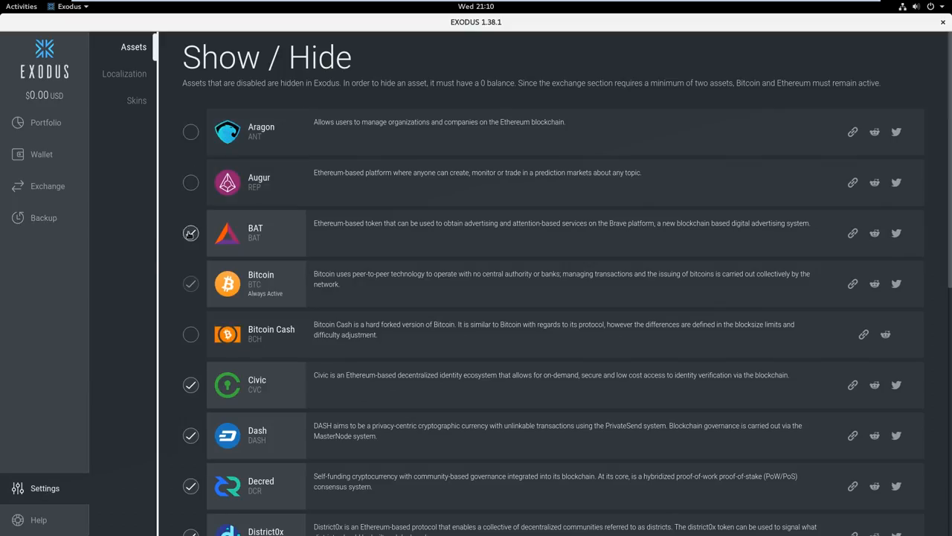
pyautogui.scroll(-3)
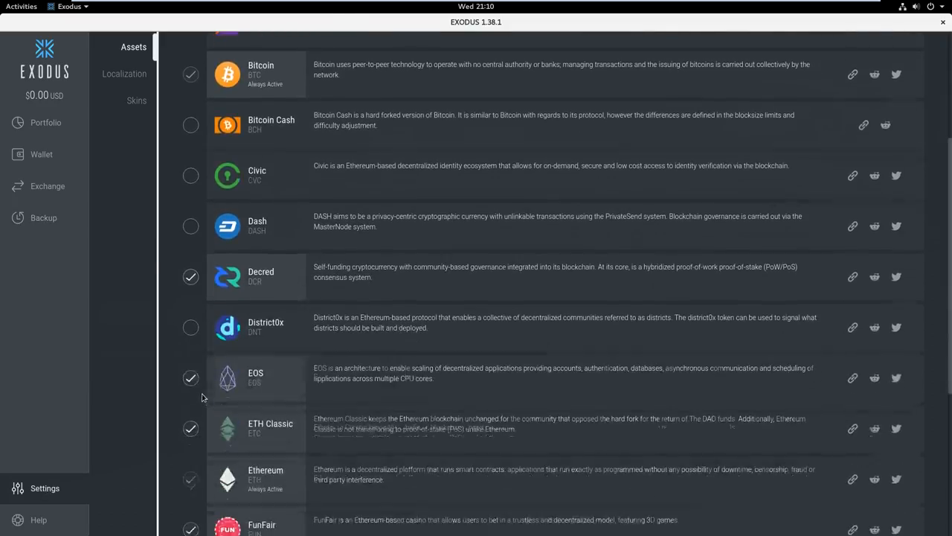
pyautogui.scroll(-3)
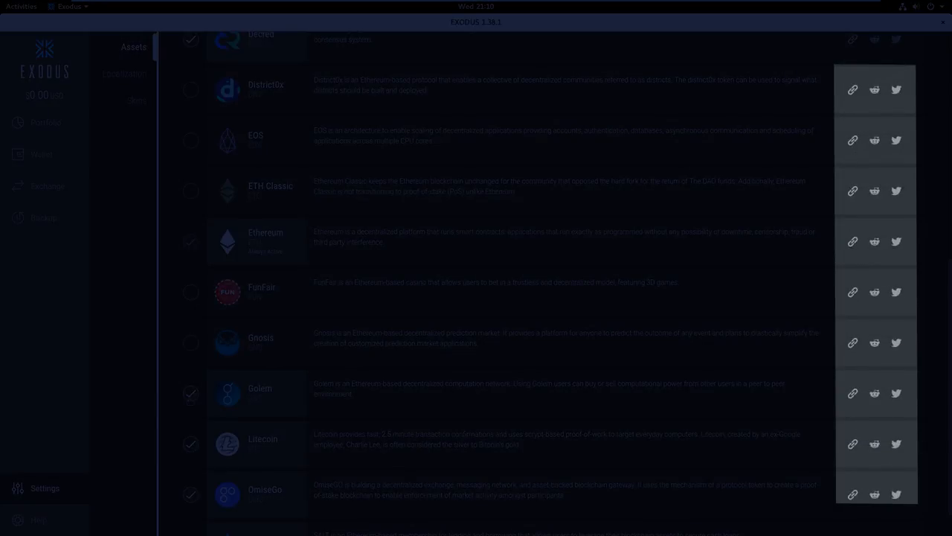
pyautogui.scroll(-3)
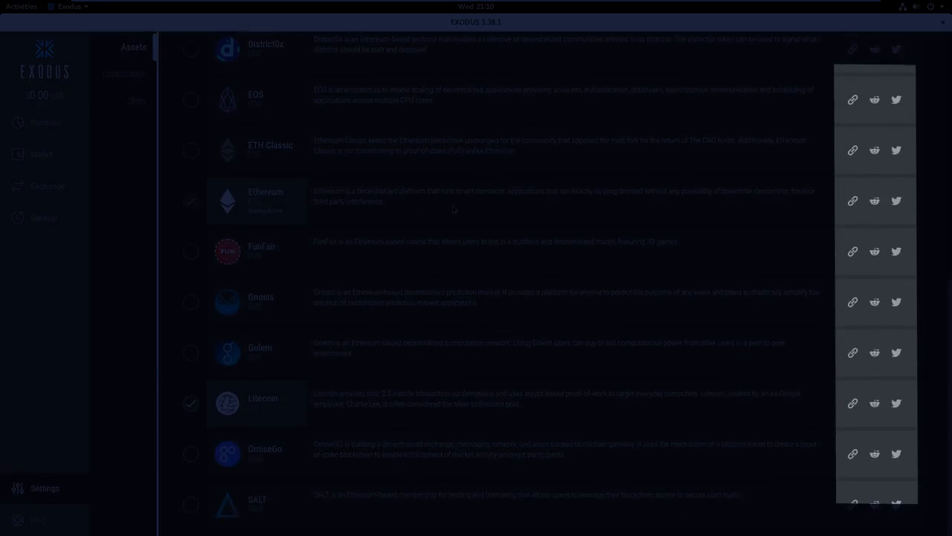
pyautogui.click(896, 200)
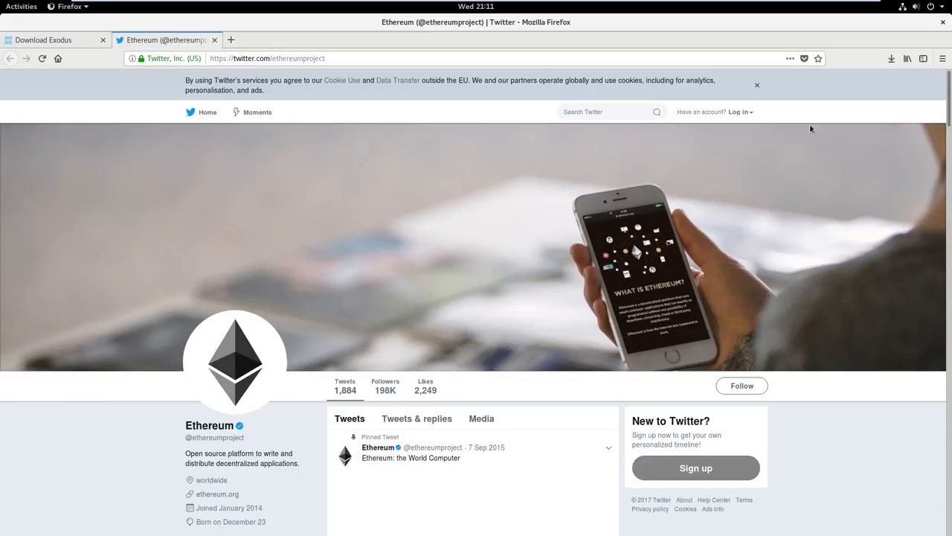
pyautogui.moveTo(944, 22)
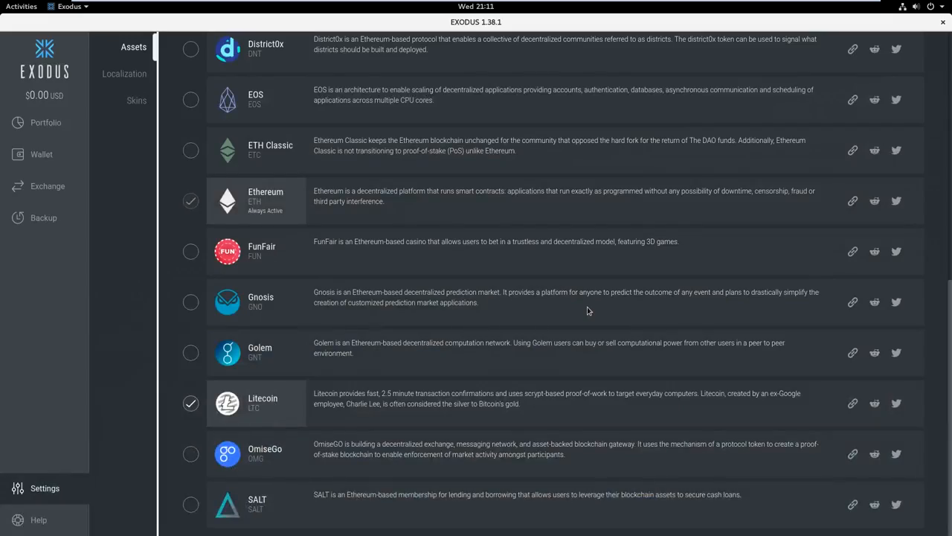
pyautogui.moveTo(156, 88)
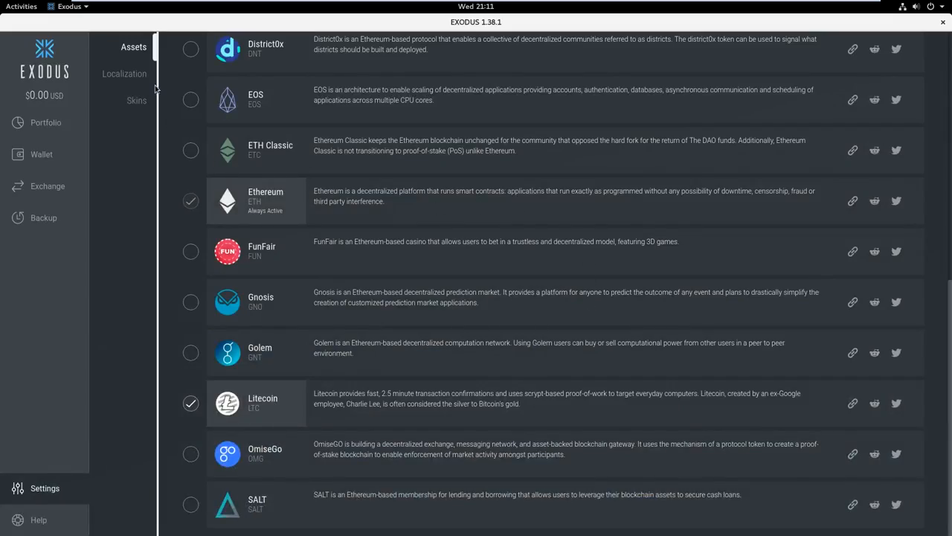
# - Set the Localization display currency to GBP - British pound
pyautogui.click(124, 72)
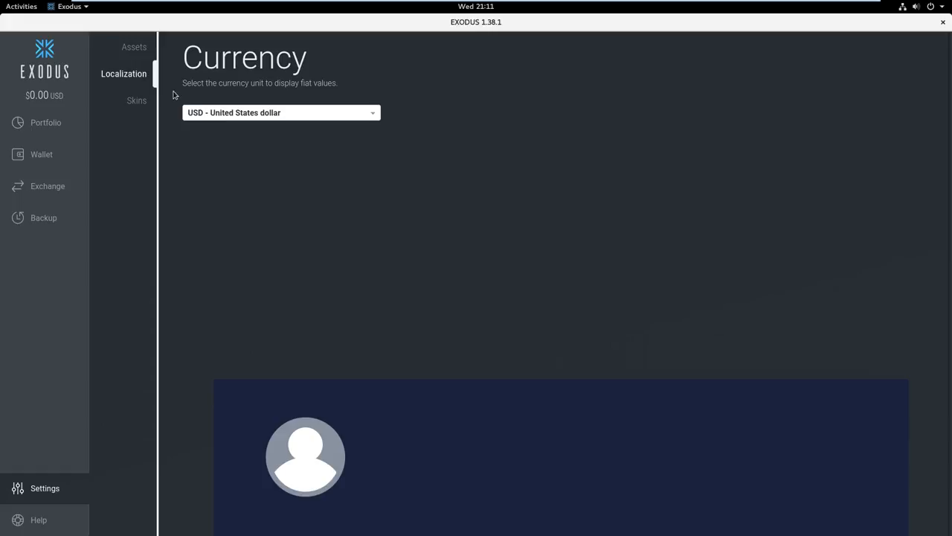
pyautogui.click(281, 113)
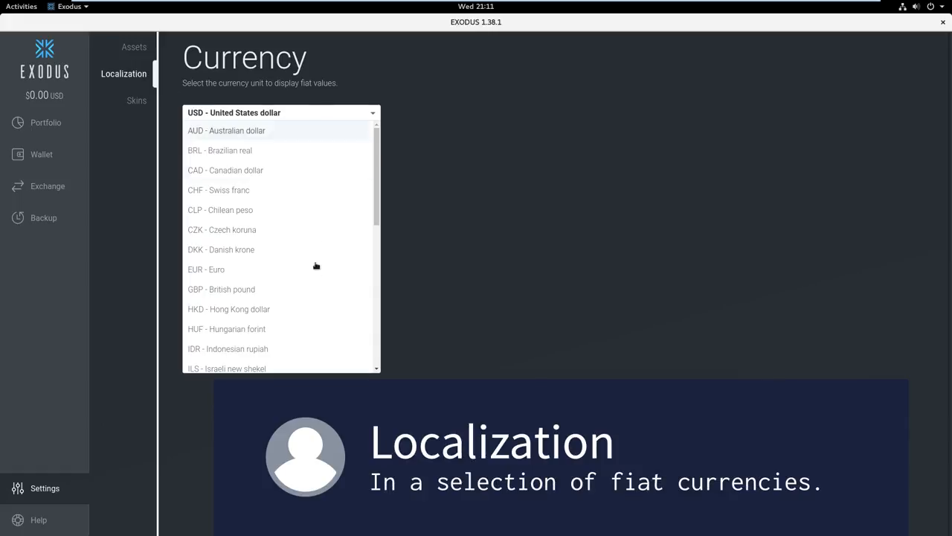
pyautogui.click(221, 289)
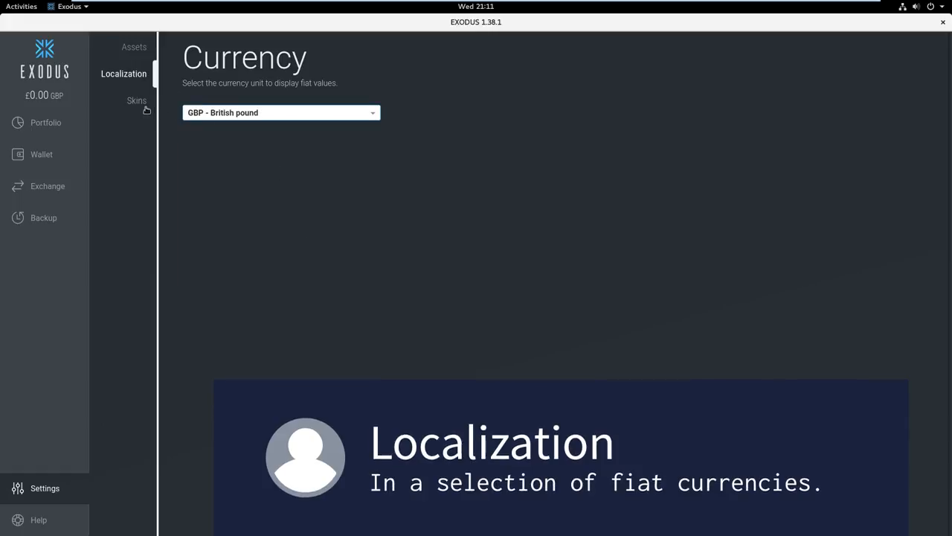
# - Try the ShapeShift theme and Box Mining personality skins, settling on the Decred theme
pyautogui.click(136, 101)
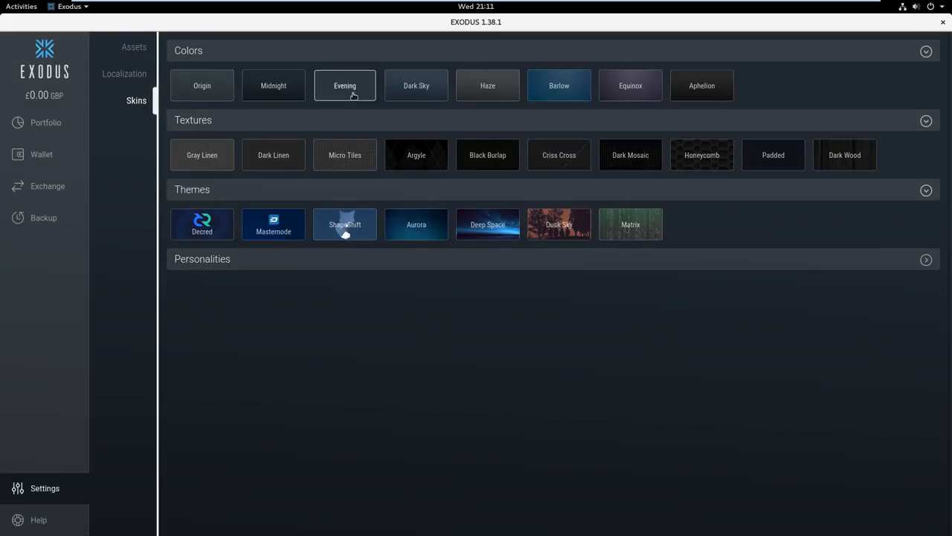
pyautogui.moveTo(273, 154)
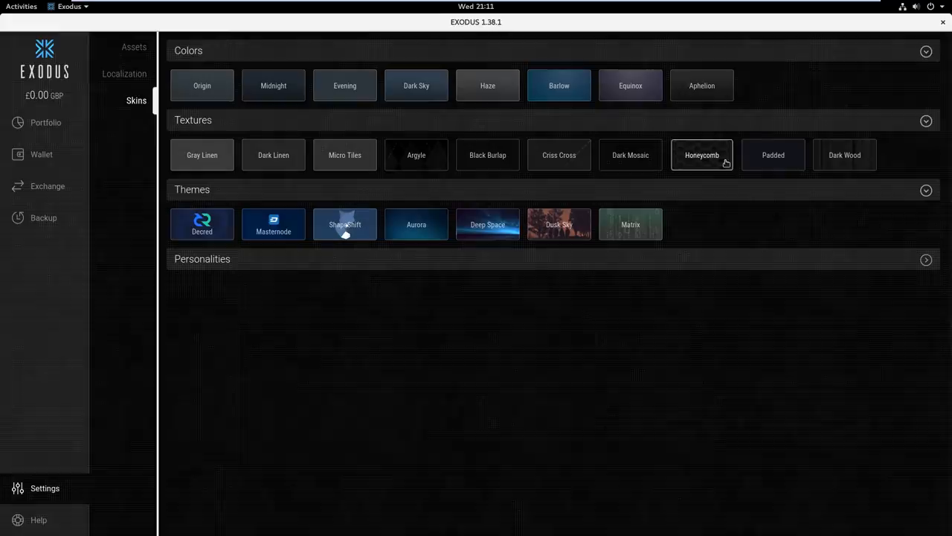
pyautogui.click(416, 224)
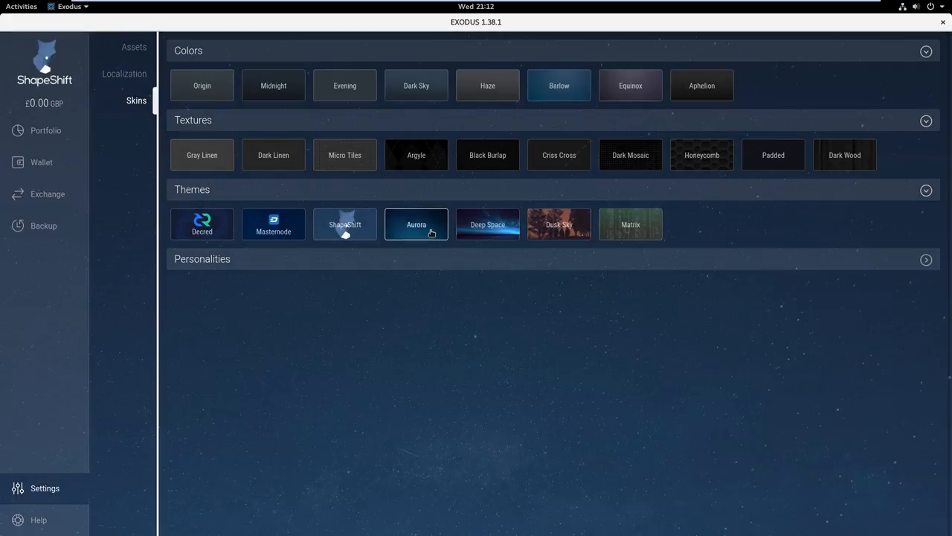
pyautogui.click(202, 224)
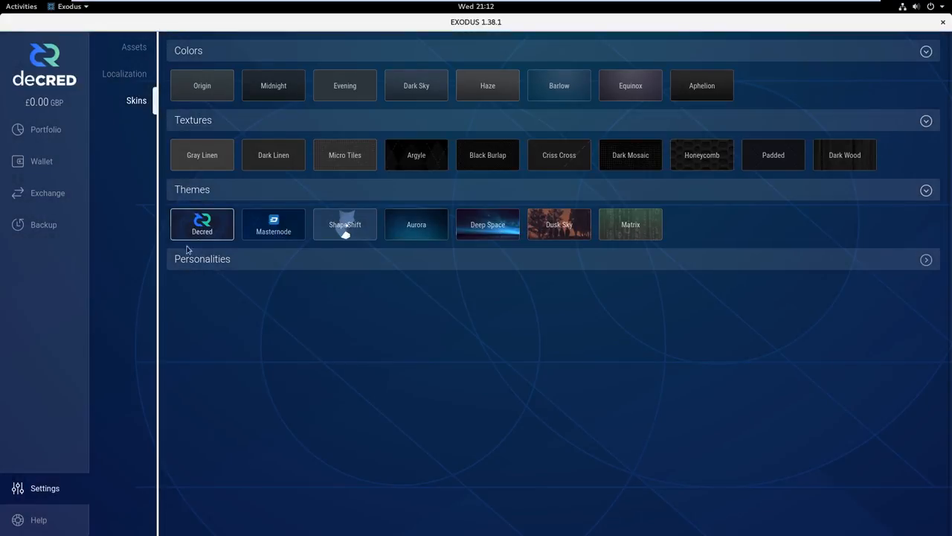
pyautogui.click(926, 259)
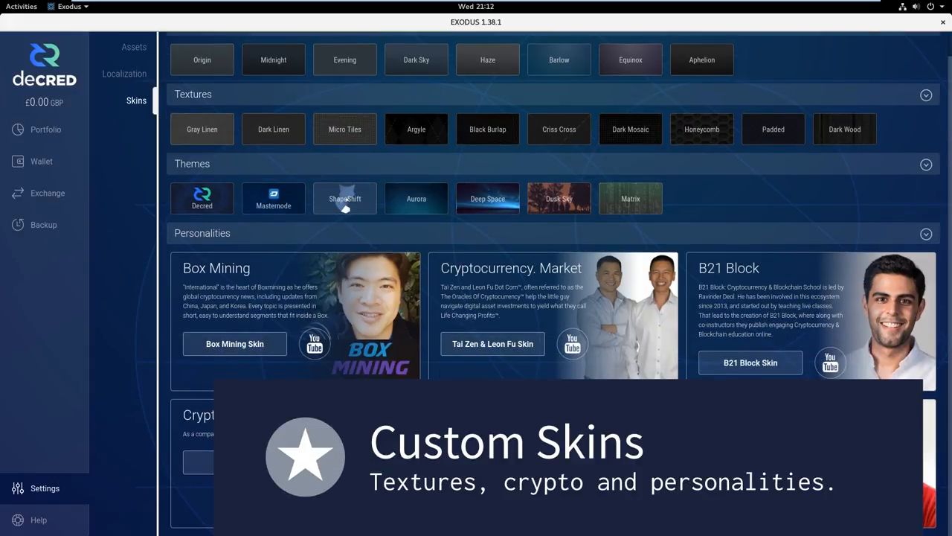
pyautogui.click(234, 343)
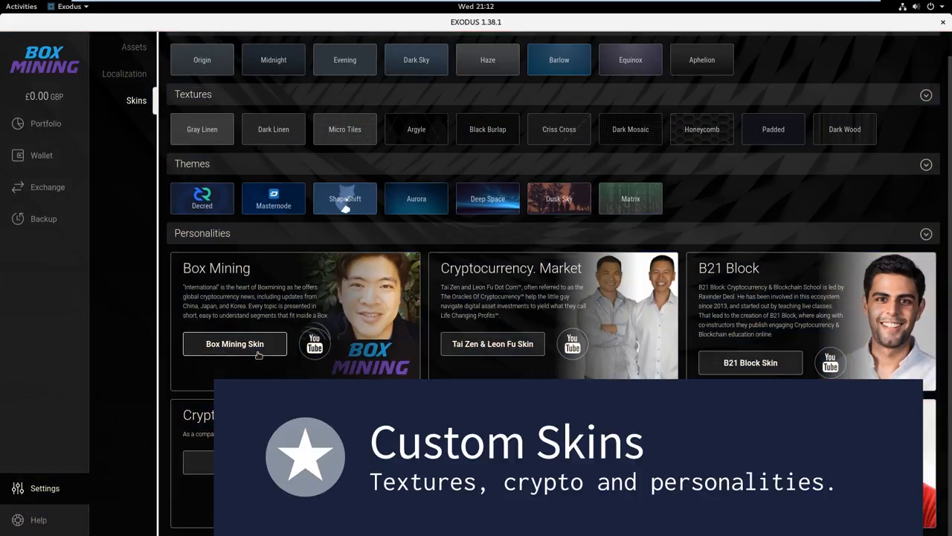
pyautogui.click(201, 198)
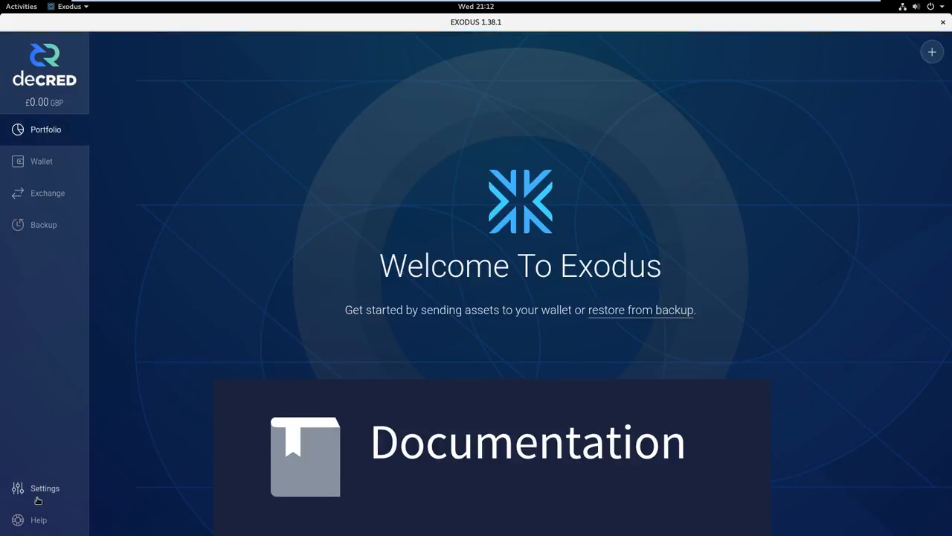
# - View the Exodus 1.38.1 help and FAQ page, then return to the Decred wallet
pyautogui.click(38, 519)
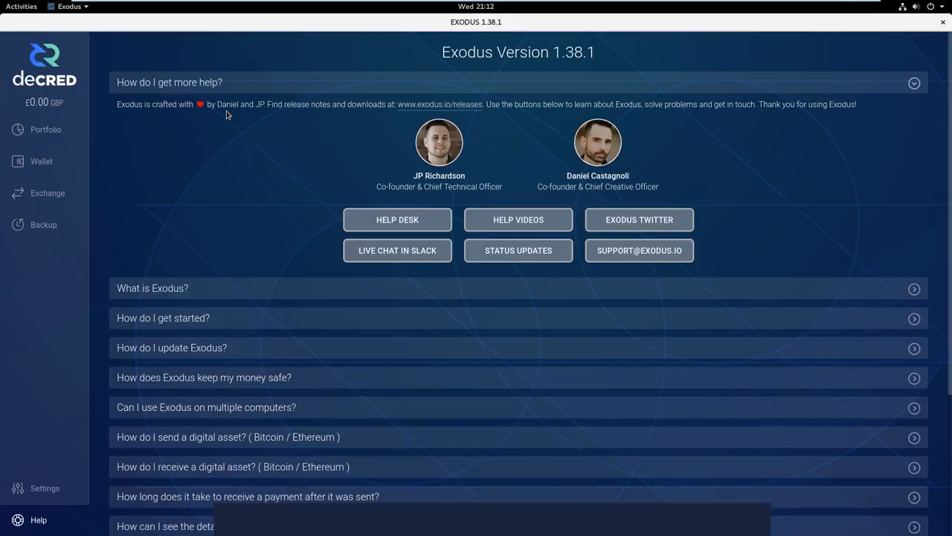
pyautogui.click(41, 161)
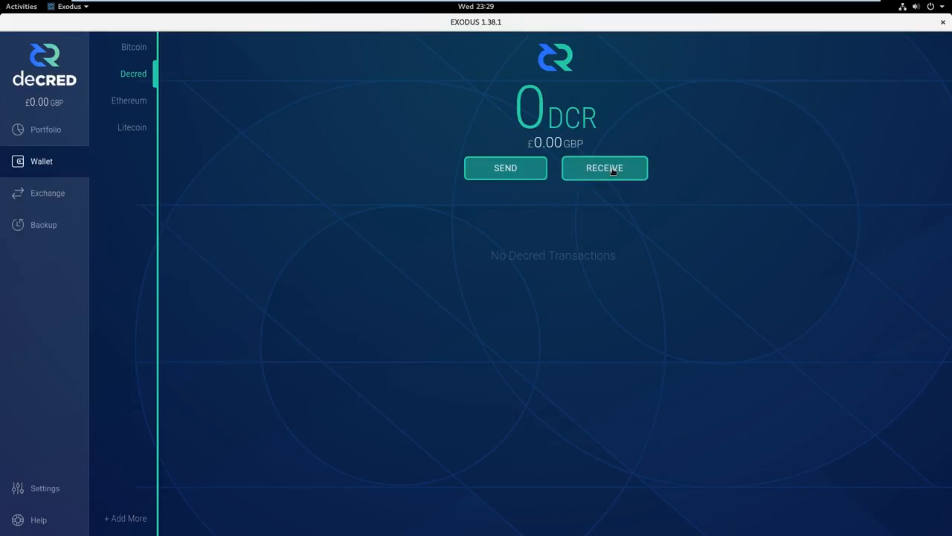
# - Display the Decred receive address with its QR code and copy the address
pyautogui.click(604, 168)
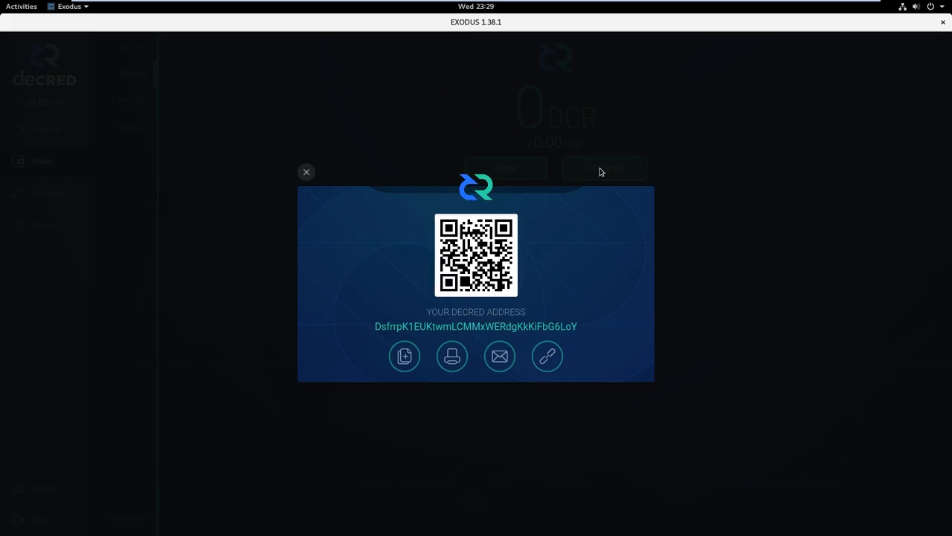
pyautogui.moveTo(570, 303)
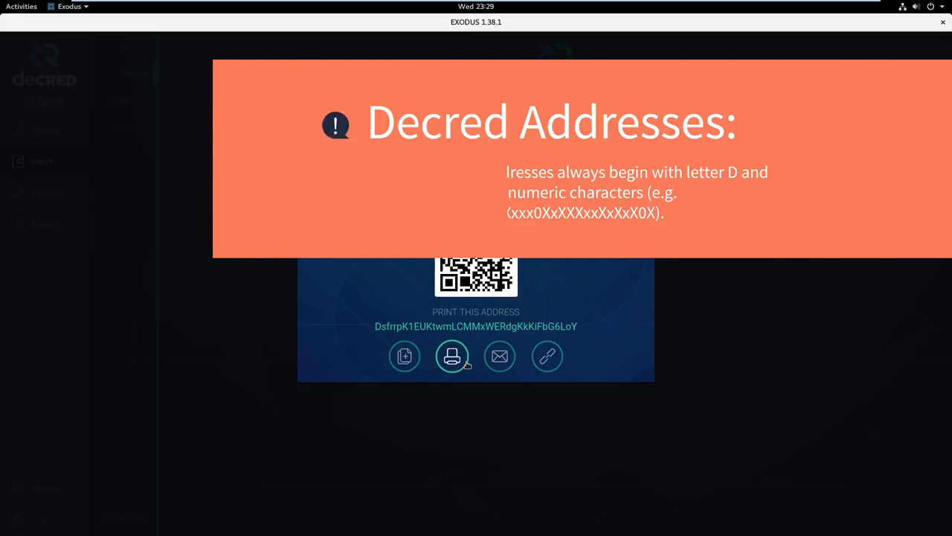
pyautogui.click(547, 356)
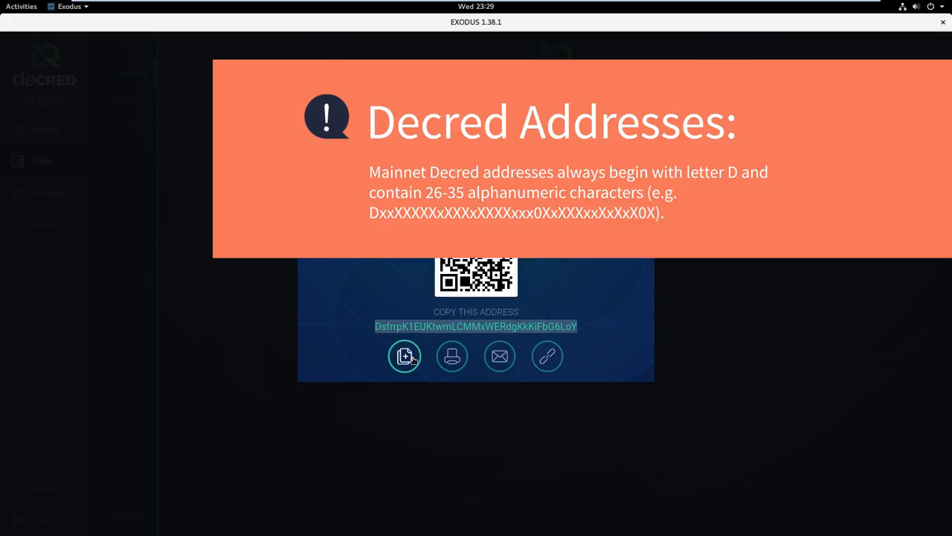
pyautogui.click(405, 355)
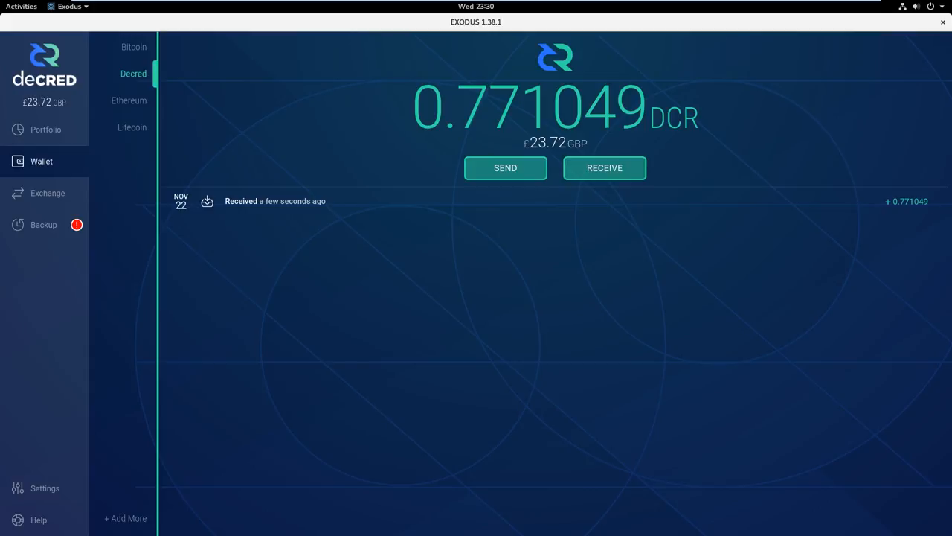
pyautogui.moveTo(524, 254)
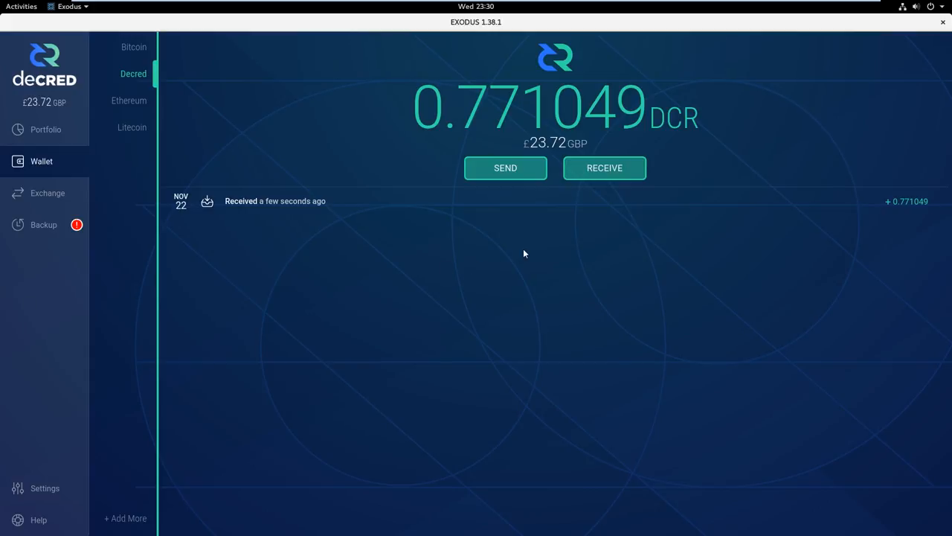
pyautogui.moveTo(509, 196)
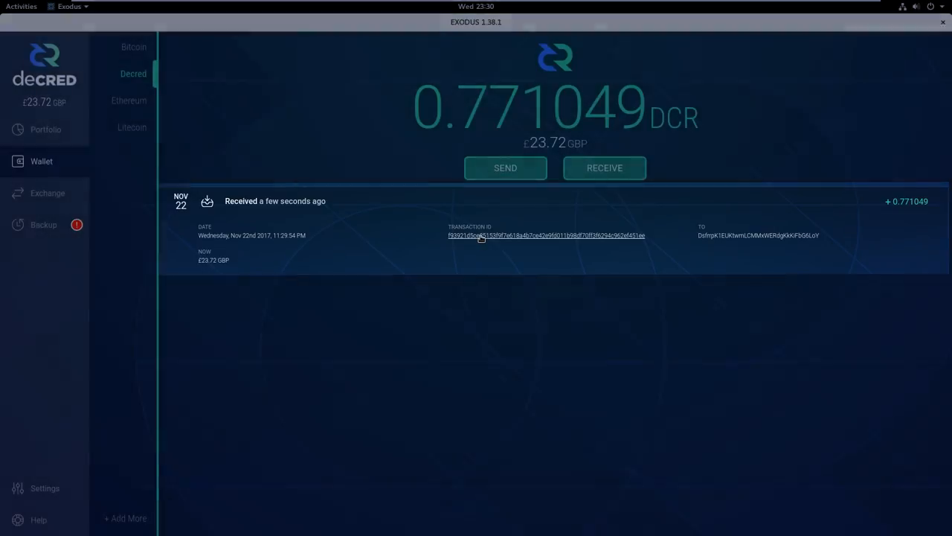
# - Open the transaction ID link of the received 0.771049 DCR deposit
pyautogui.click(545, 235)
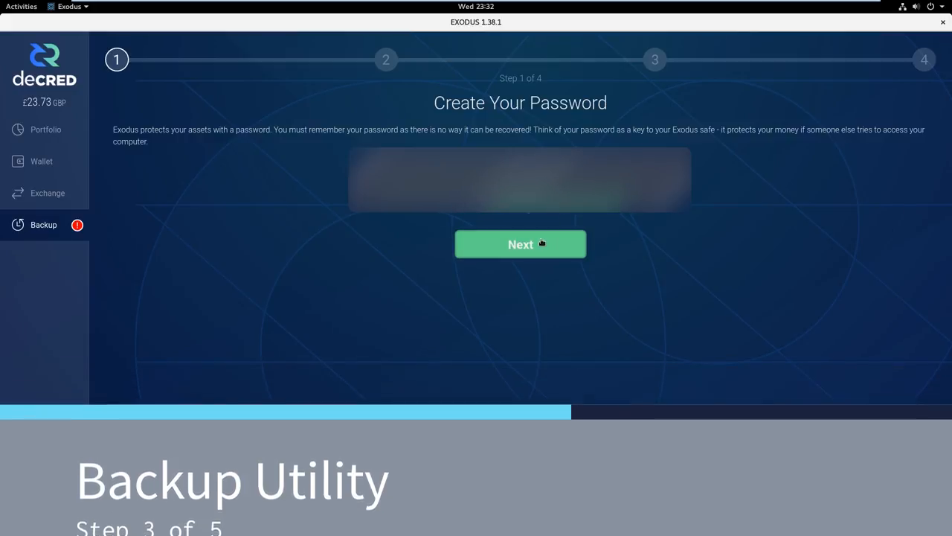
# - Set the backup password, record the 12-word recovery phrase, and finish with the email backup link
pyautogui.click(520, 244)
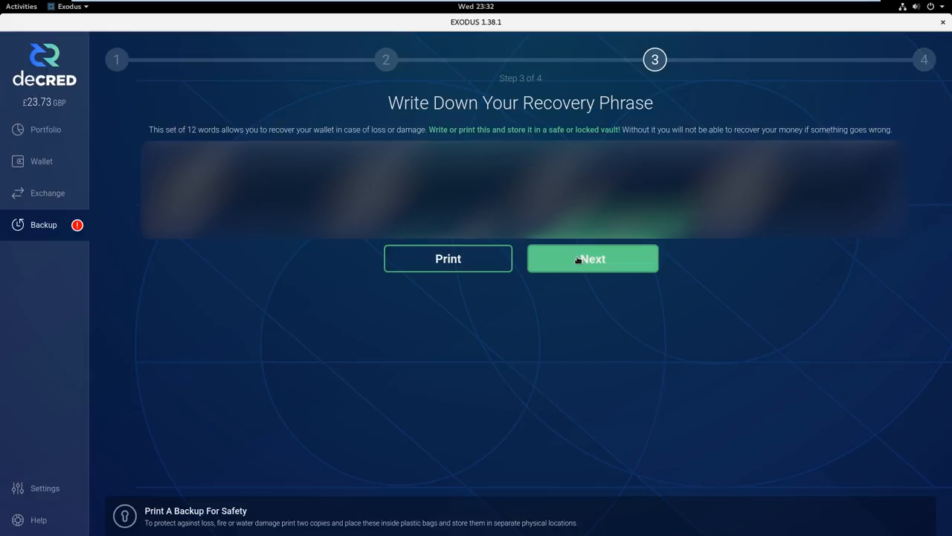
pyautogui.click(593, 258)
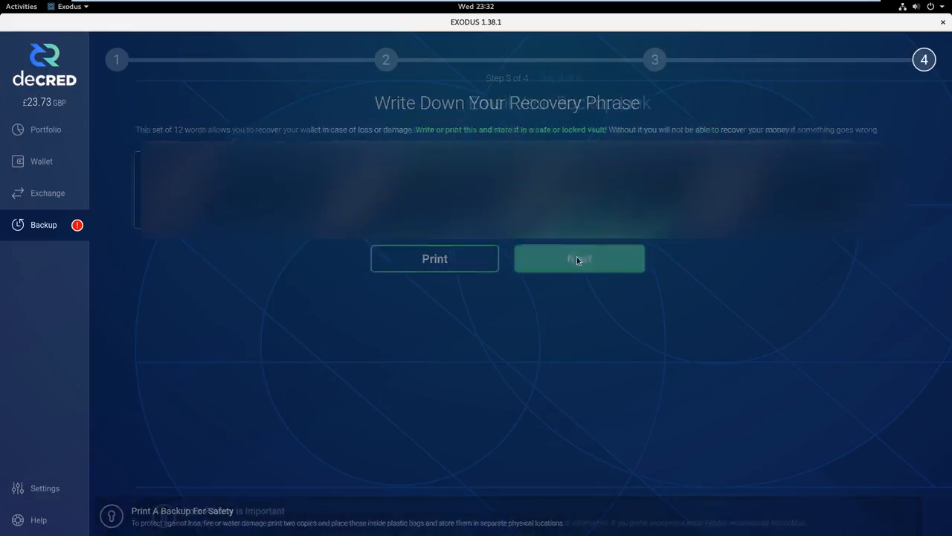
pyautogui.click(579, 258)
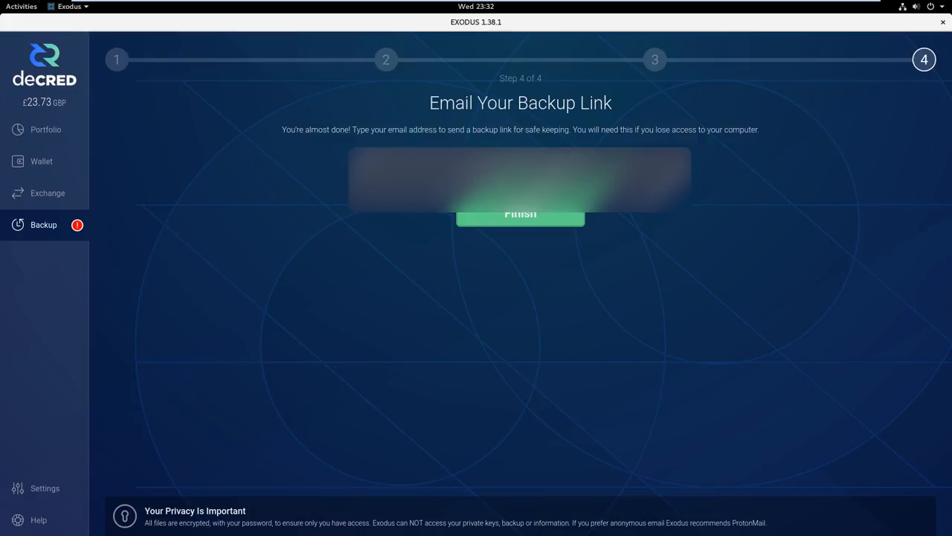
pyautogui.click(520, 214)
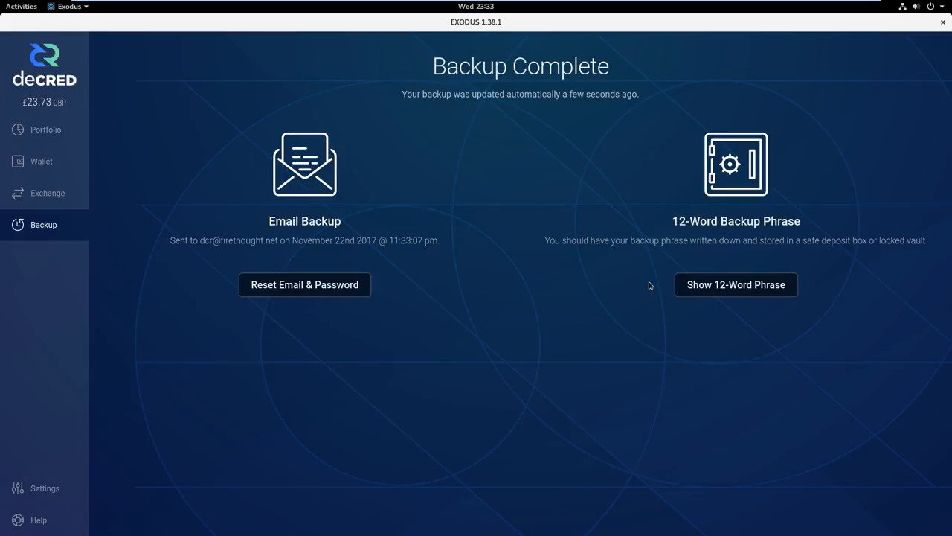
# - Reveal the 12-word recovery phrase and dismiss its popup
pyautogui.click(736, 284)
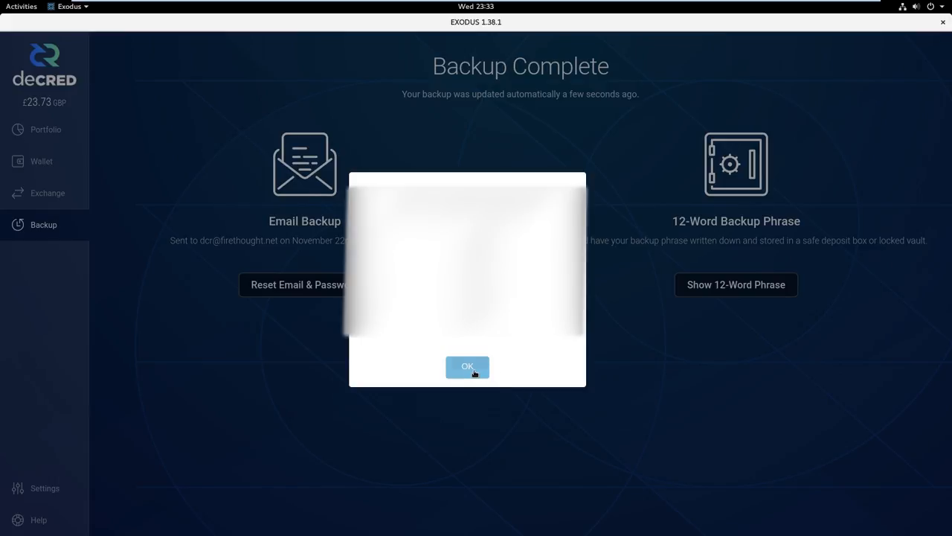
pyautogui.click(467, 366)
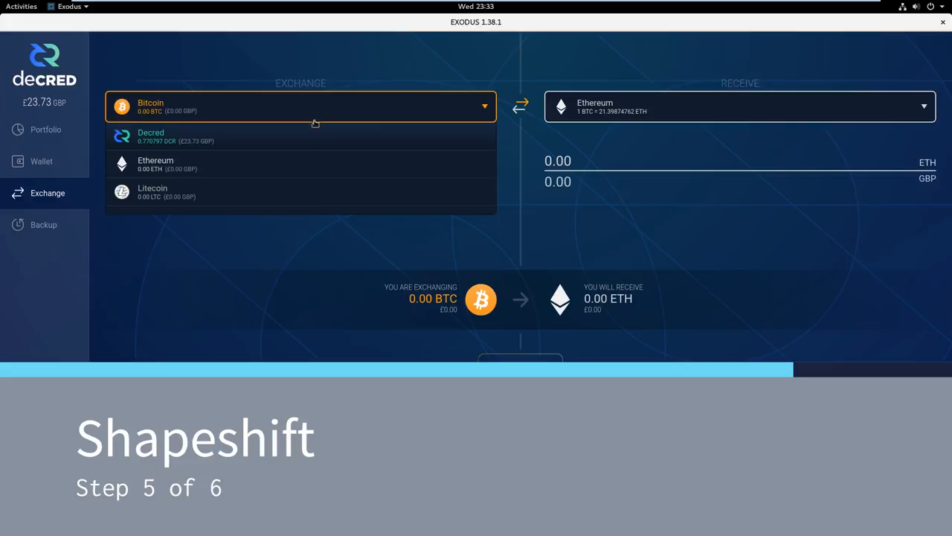
# - Try ALL, HALF, MIN and swap, then set all 0.770797 DCR to Litecoin
pyautogui.click(150, 136)
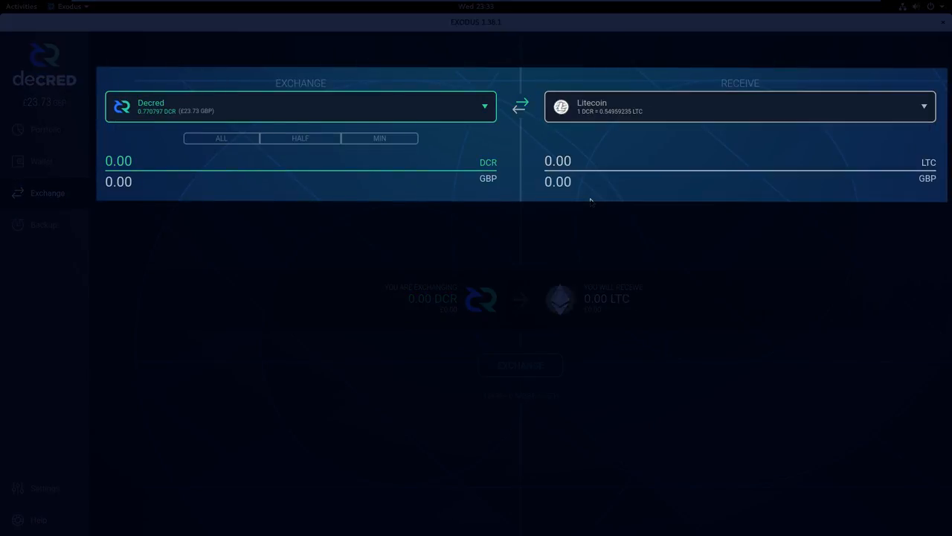
pyautogui.moveTo(264, 297)
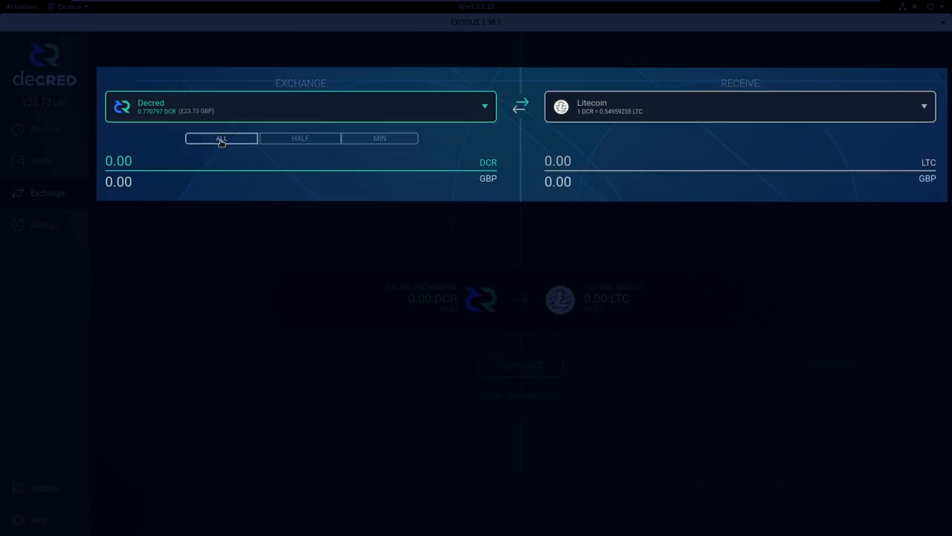
pyautogui.click(221, 138)
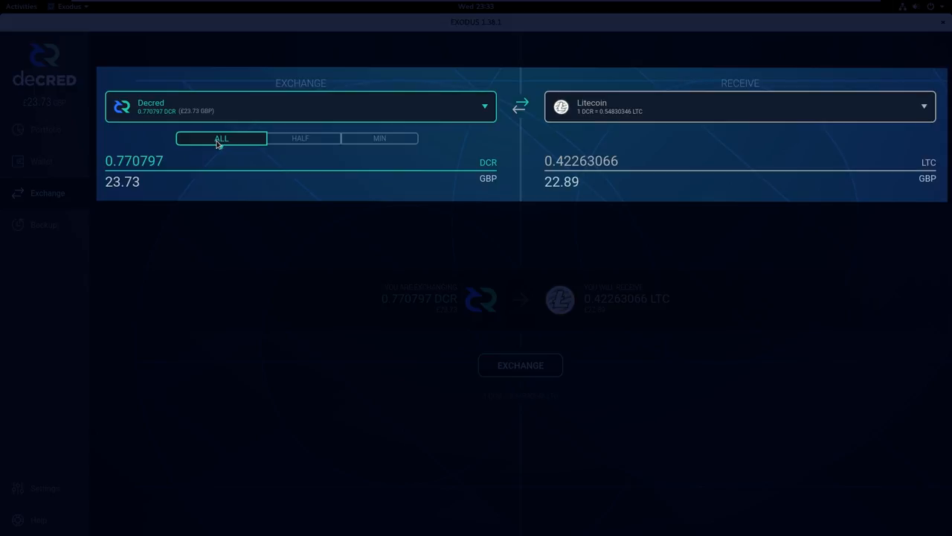
pyautogui.click(299, 138)
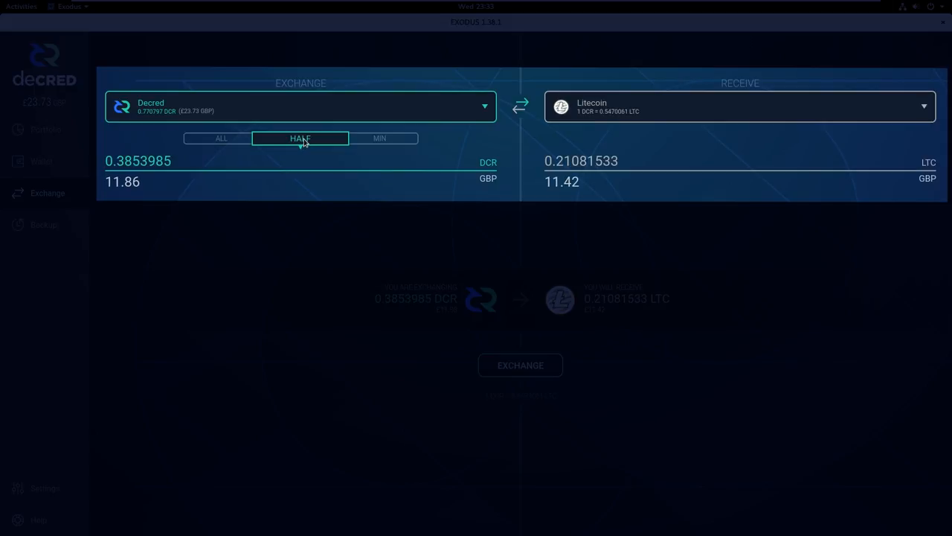
pyautogui.moveTo(380, 139)
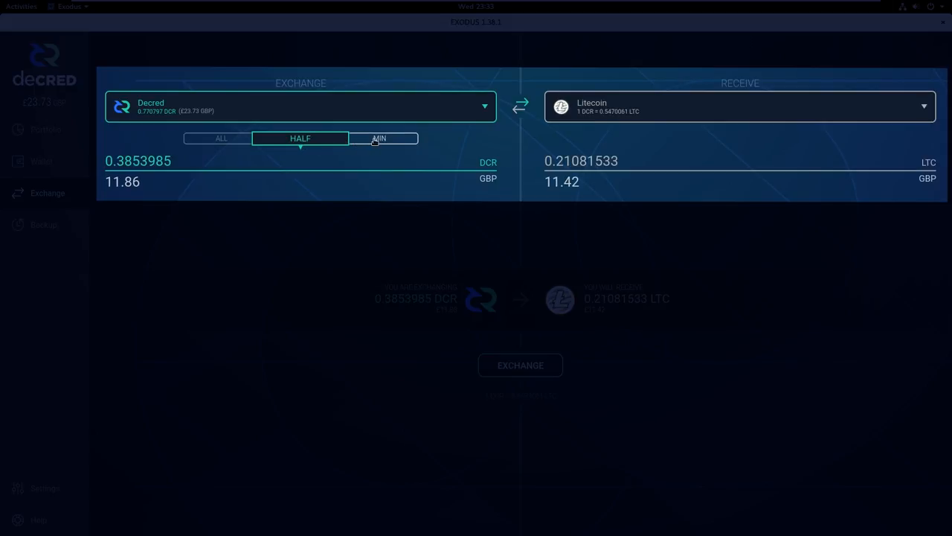
pyautogui.click(380, 138)
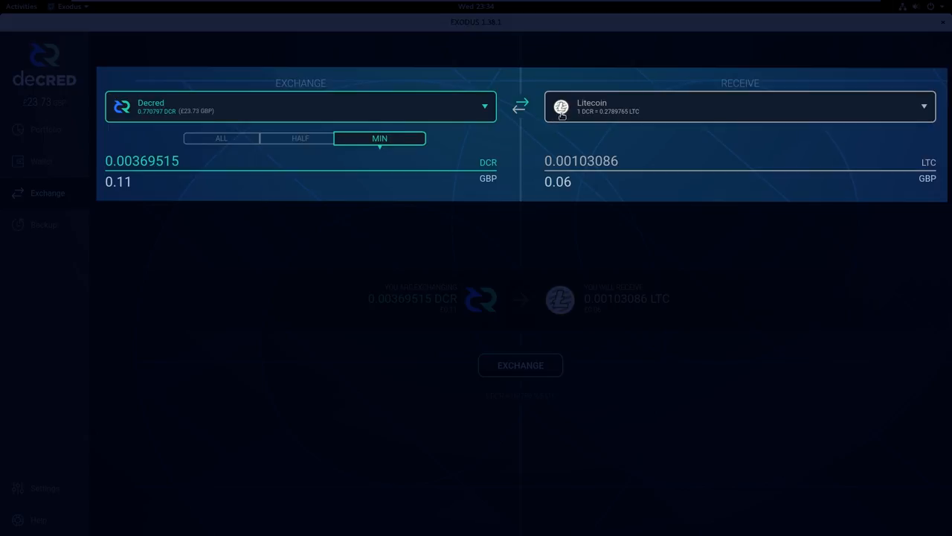
pyautogui.click(520, 104)
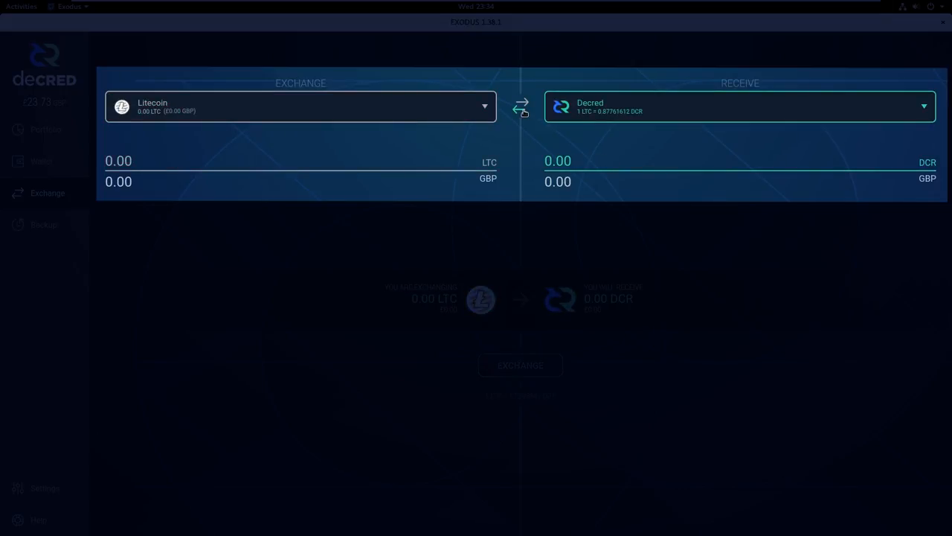
pyautogui.click(520, 106)
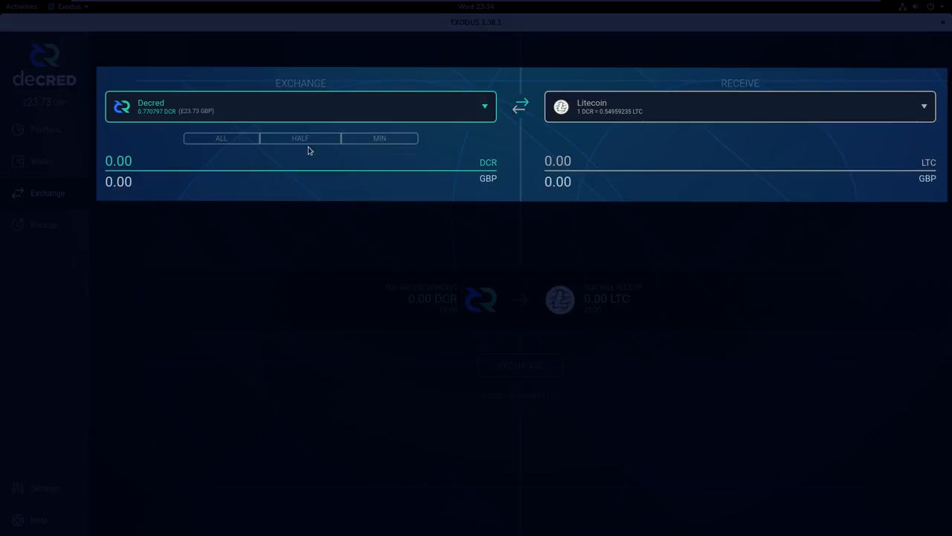
pyautogui.click(221, 137)
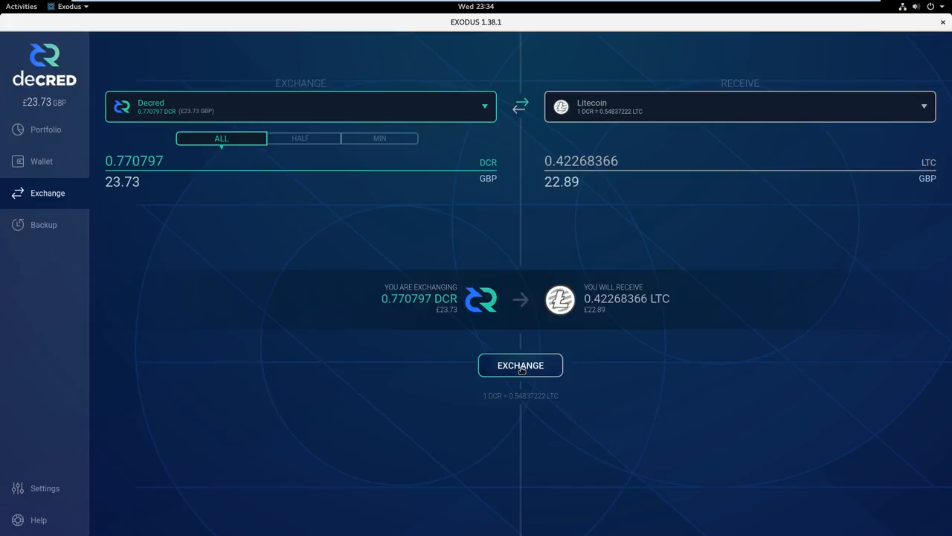
# - Submit the 0.770797 DCR to Litecoin exchange and open its ShapeShift progress page
pyautogui.click(520, 365)
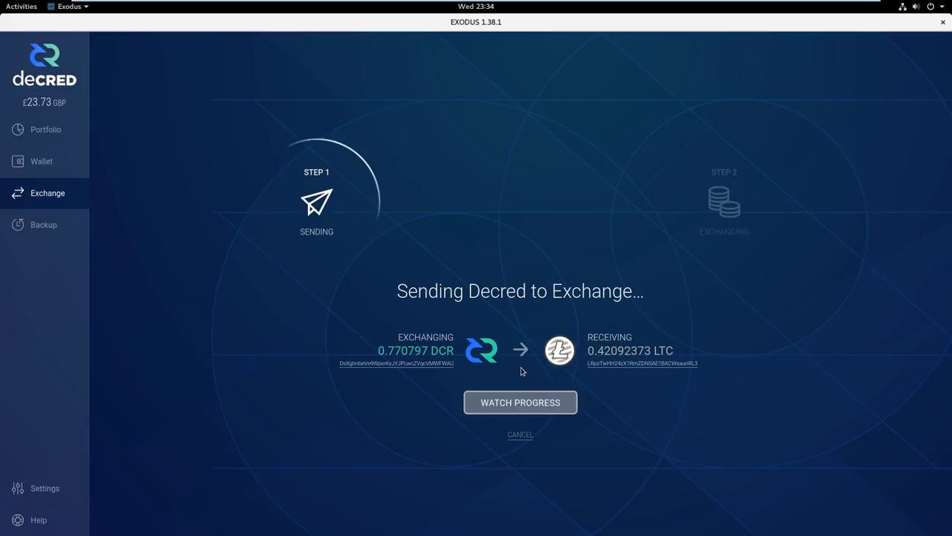
pyautogui.click(520, 401)
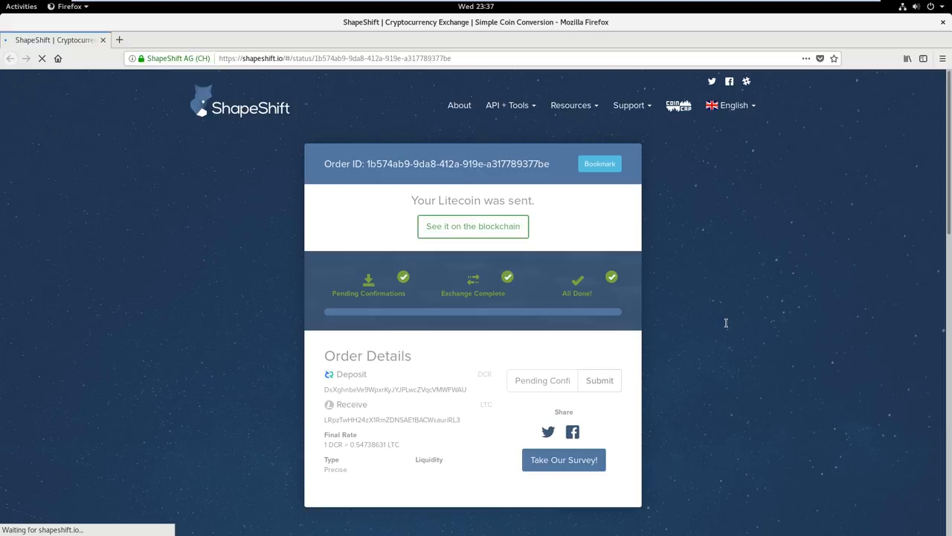
pyautogui.moveTo(494, 221)
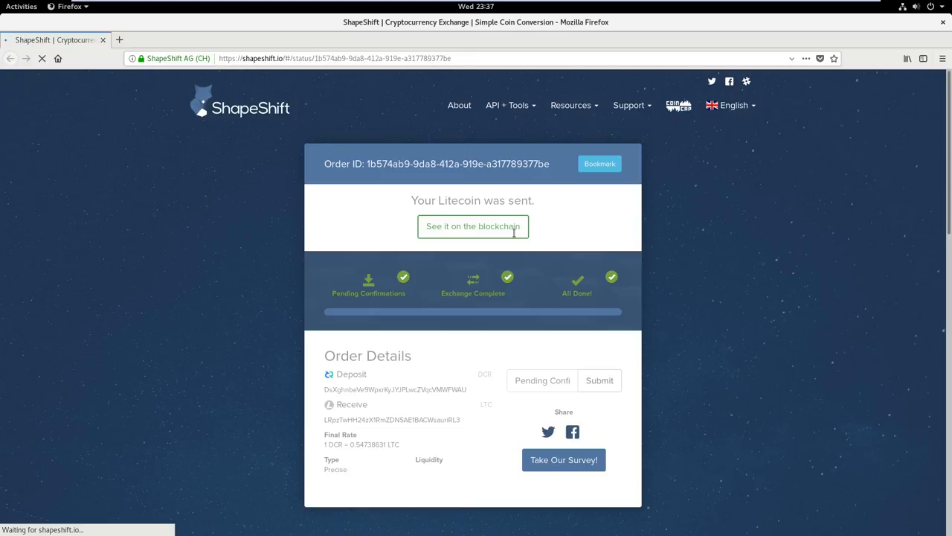
# - View the ShapeShift order's Litecoin transfer on the blockchain
pyautogui.click(472, 227)
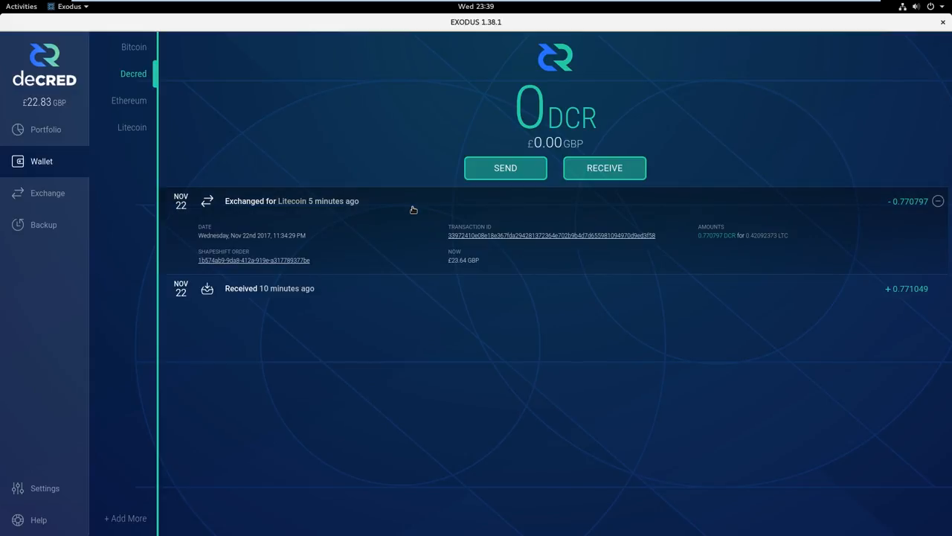
# - Open the Litecoin wallet holding 0.42092373 LTC and rescan its blockchain
pyautogui.click(132, 126)
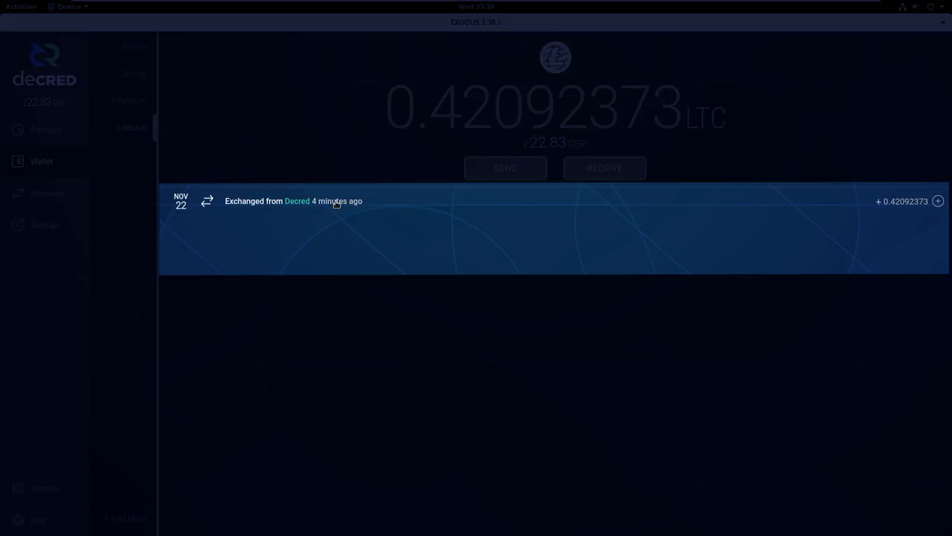
pyautogui.click(553, 201)
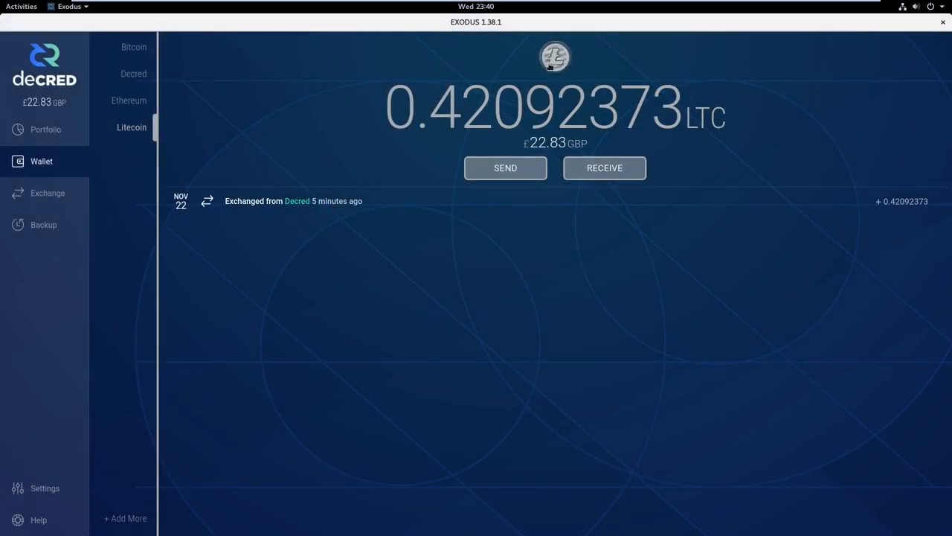
pyautogui.click(555, 56)
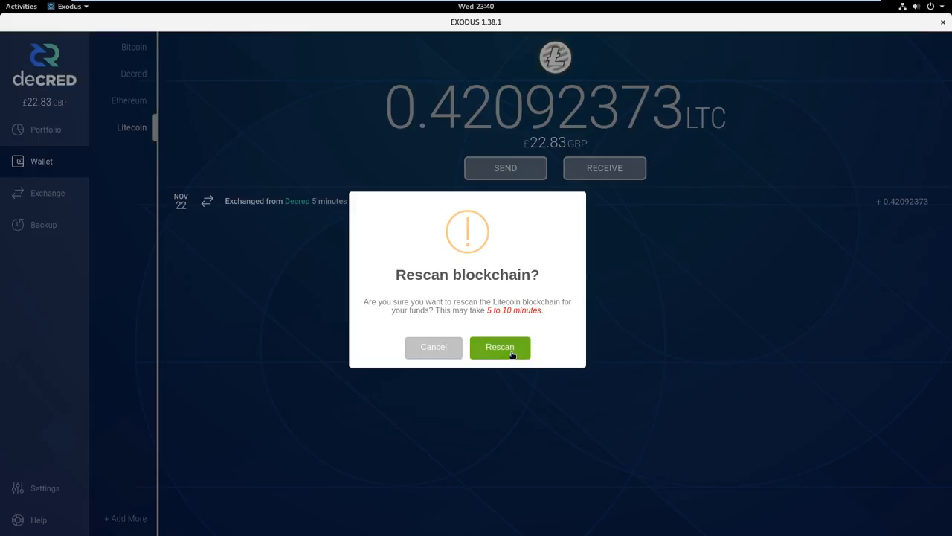
pyautogui.click(500, 346)
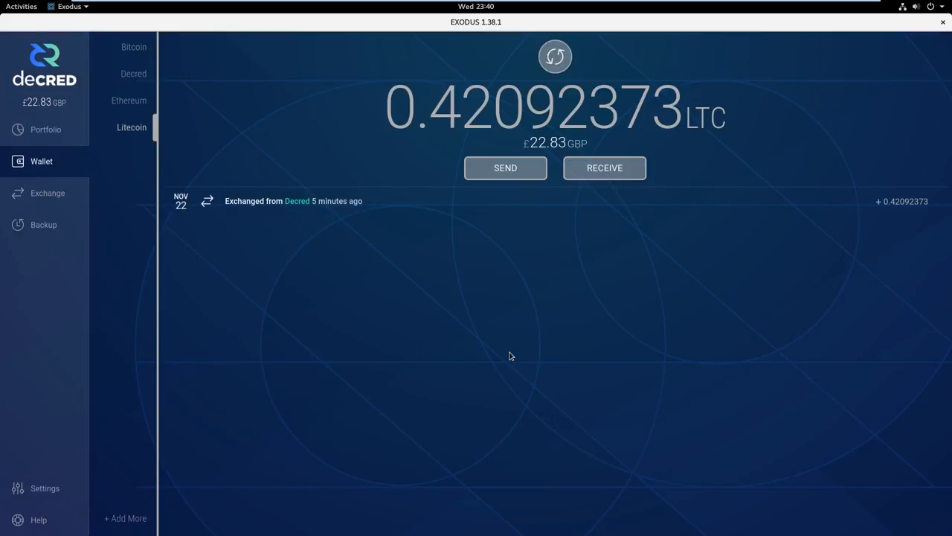
pyautogui.click(506, 168)
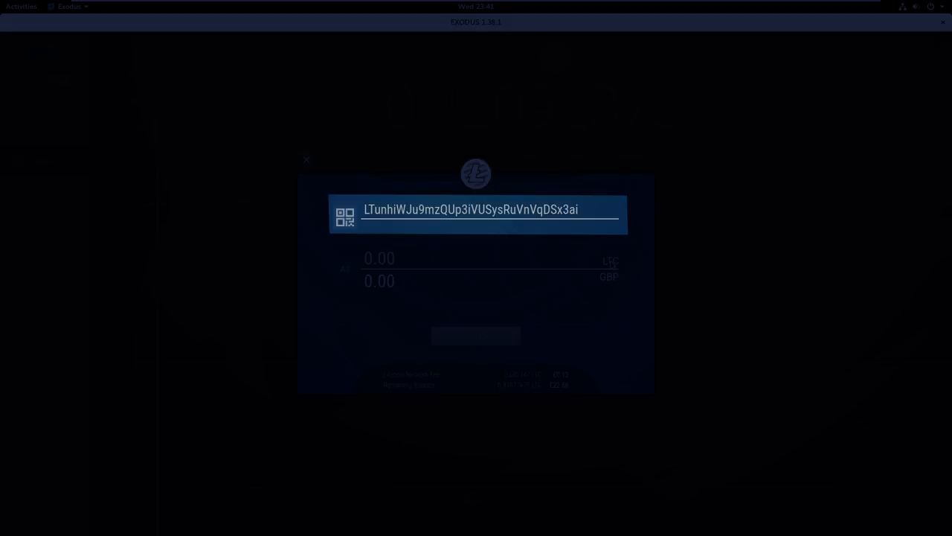
pyautogui.moveTo(586, 389)
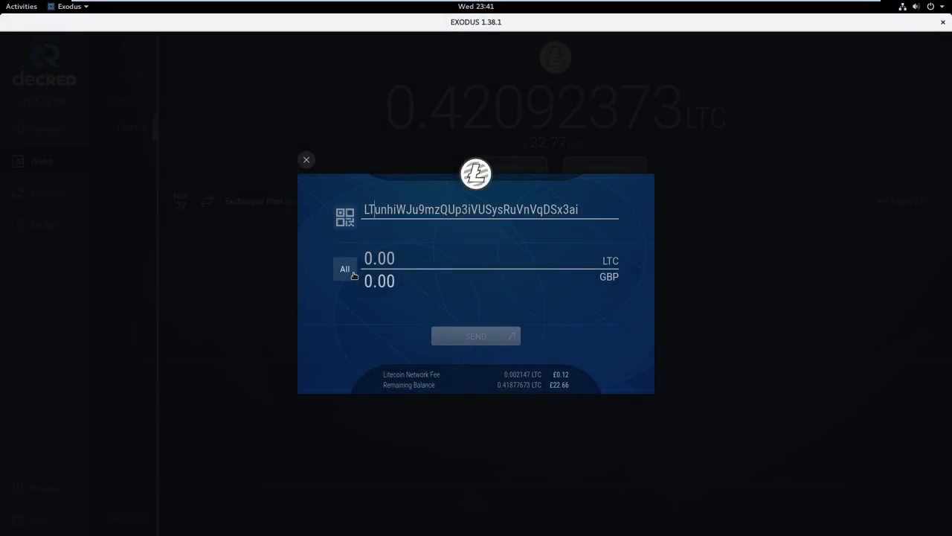
# - Send the full 0.41877673 LTC (£22.66) to the Litecoin address and dismiss the success message
pyautogui.click(344, 268)
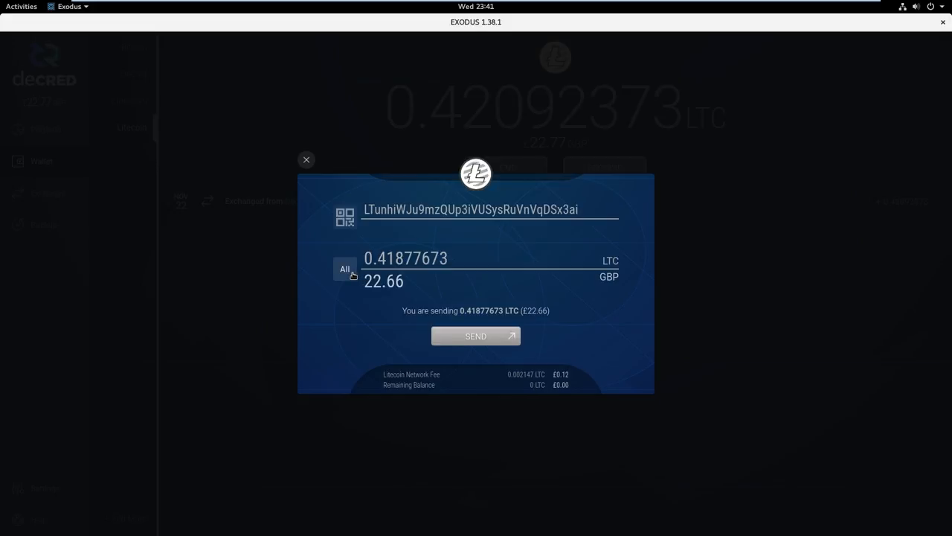
pyautogui.moveTo(392, 295)
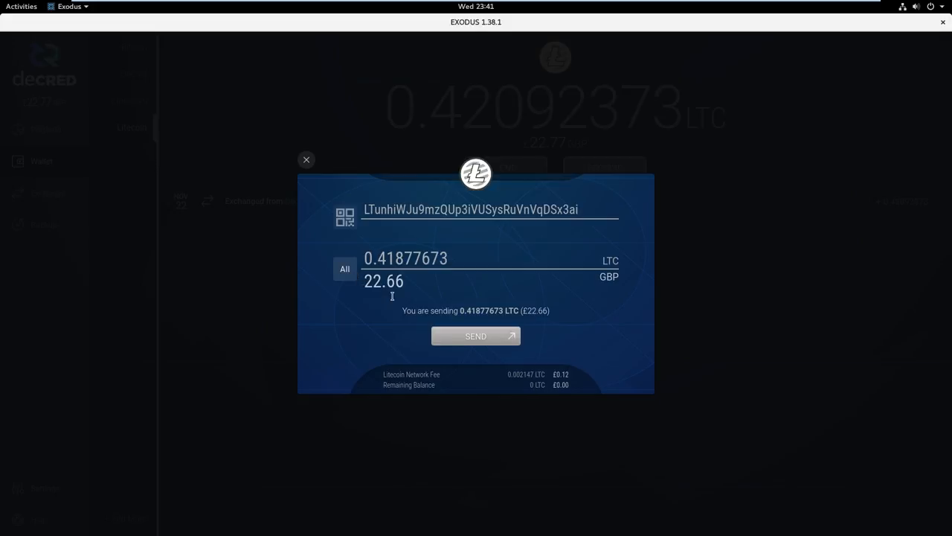
pyautogui.click(475, 336)
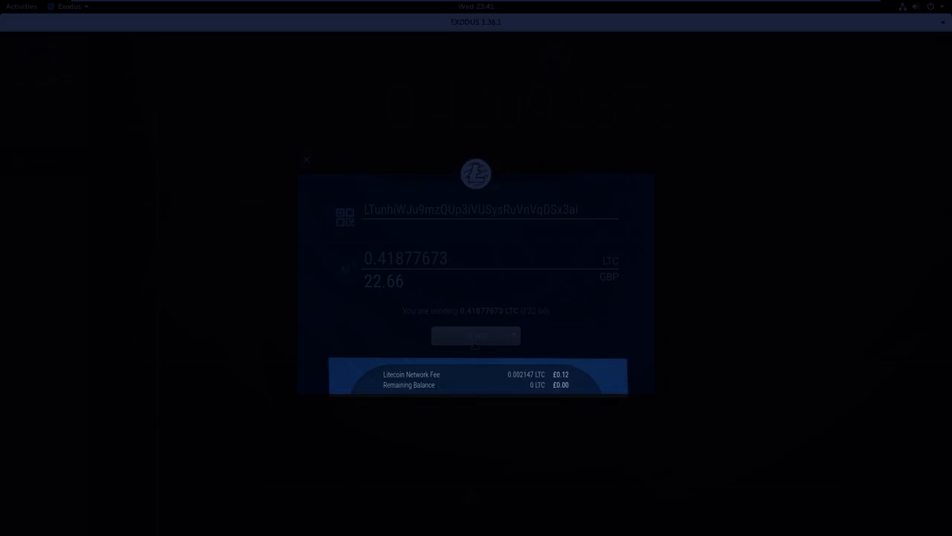
pyautogui.click(474, 334)
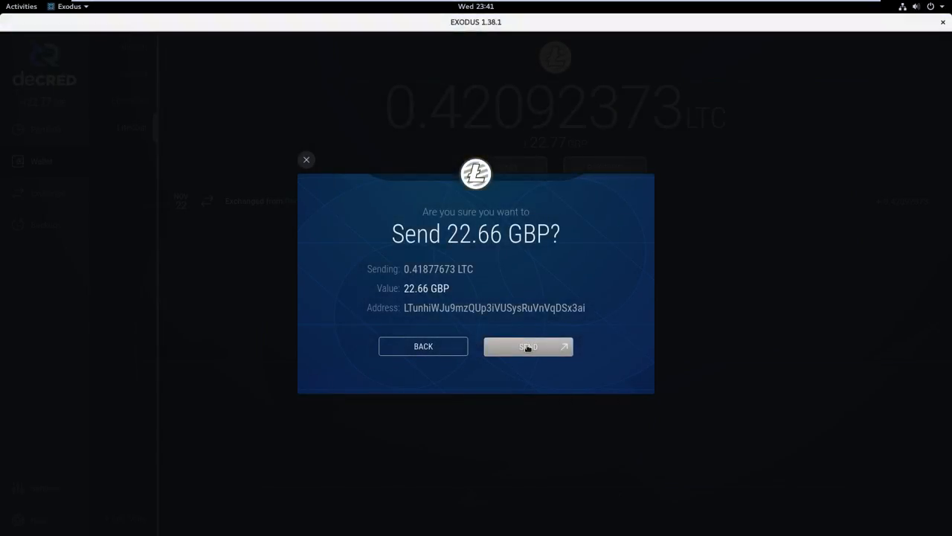
pyautogui.click(528, 346)
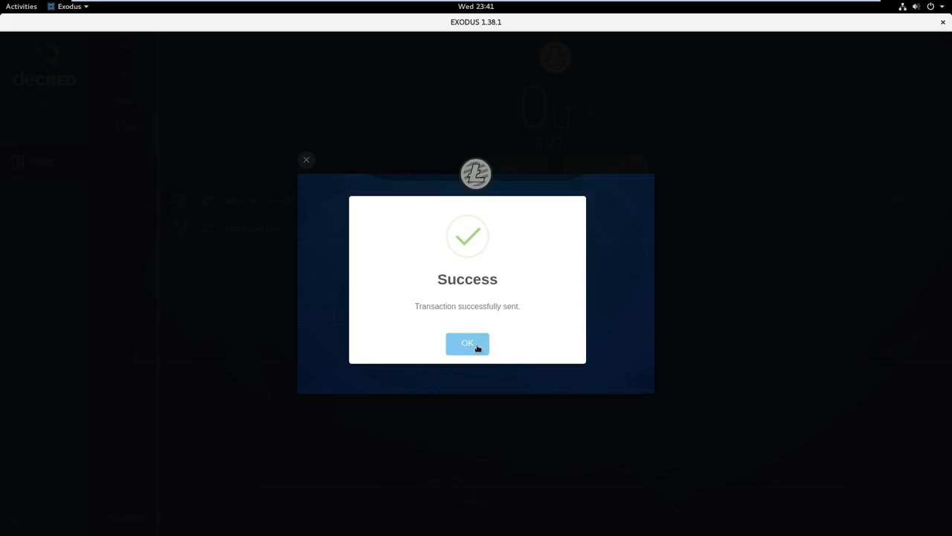
pyautogui.click(467, 343)
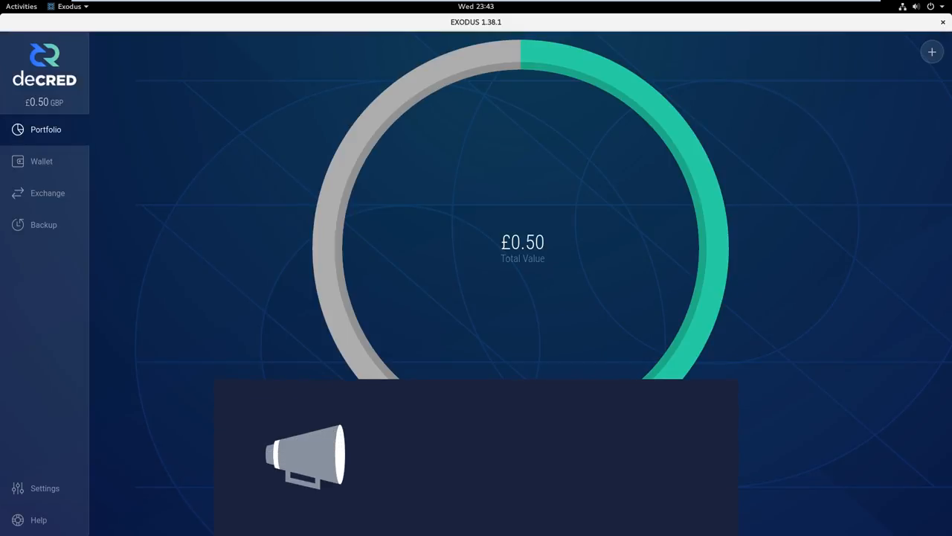